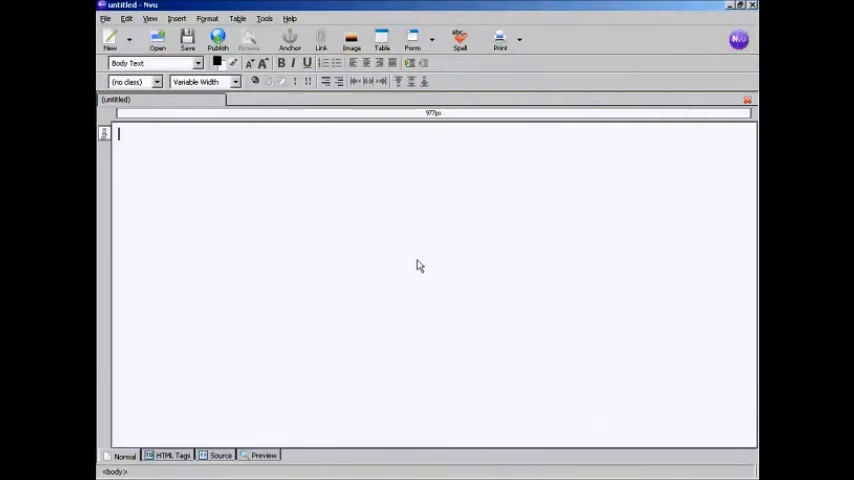
Step: Insert a 2-row, 3-column table at the top of the page and click inside it
type("http://net2.com/nvu/download.html")
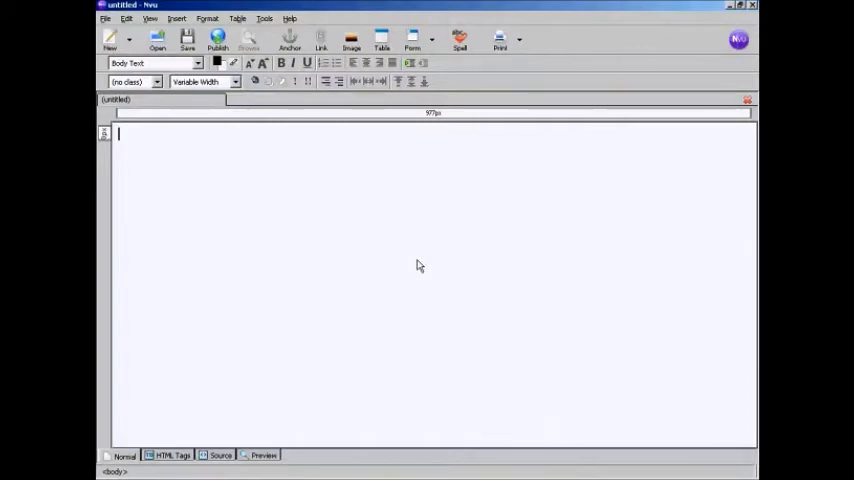
mouse_move(408, 195)
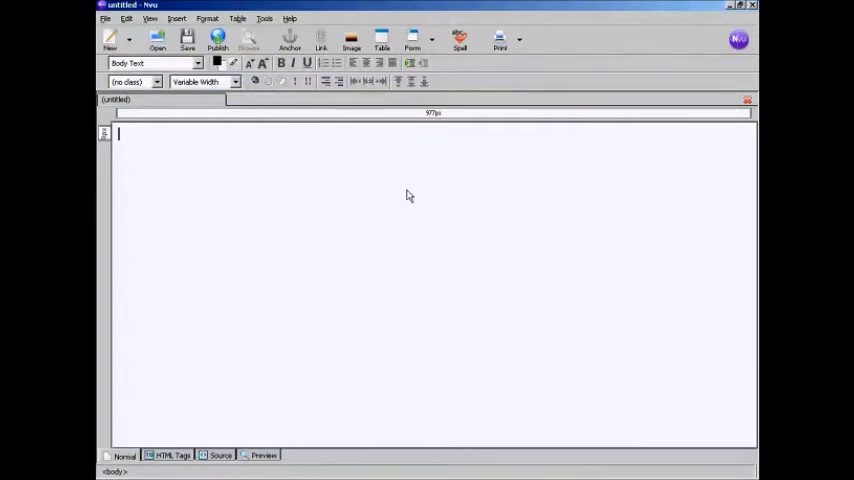
left_click(381, 40)
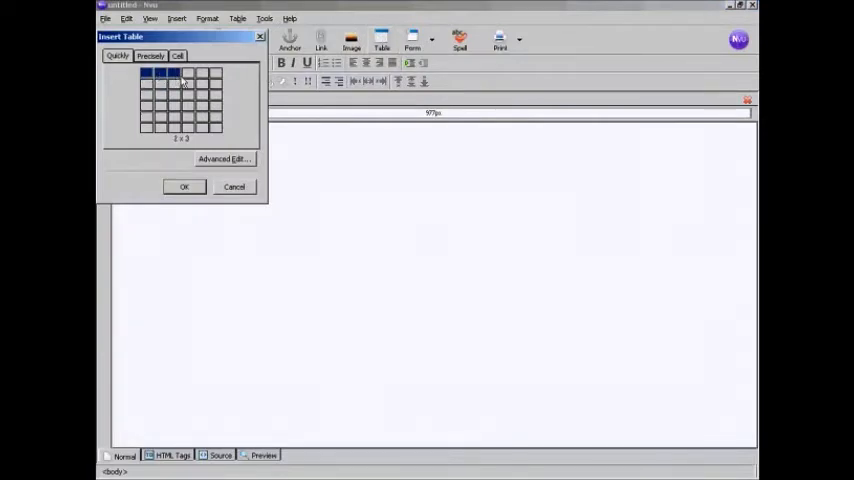
mouse_move(170, 90)
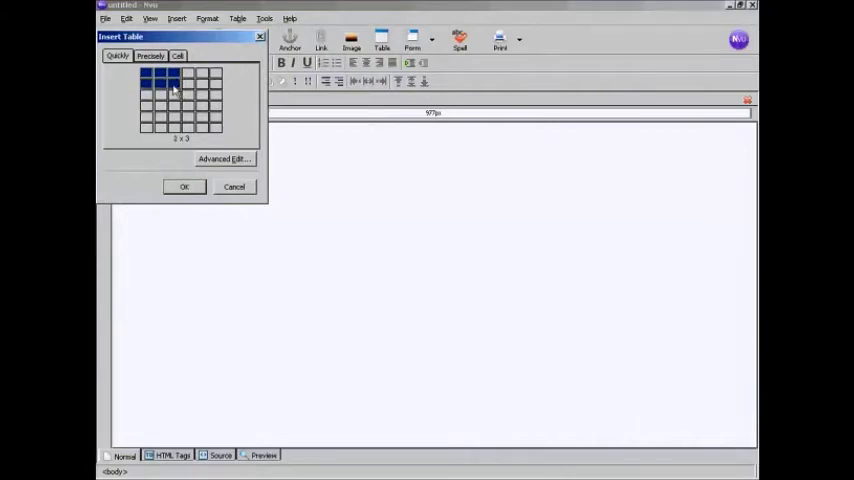
left_click(184, 187)
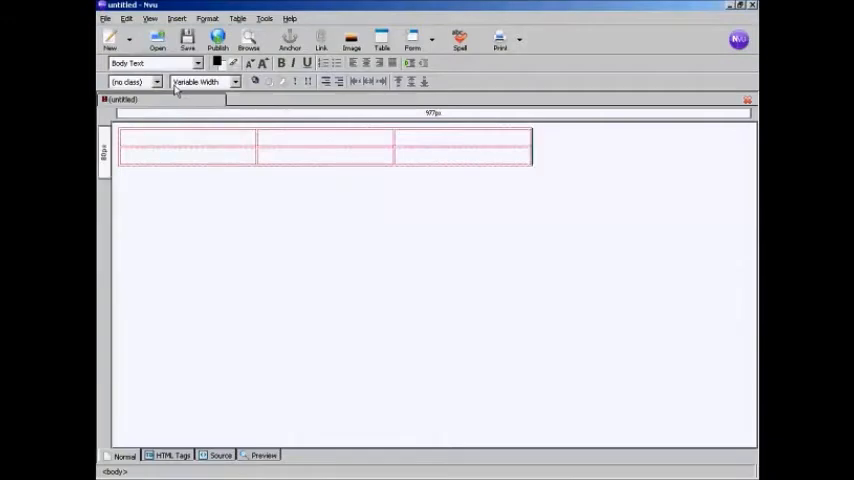
mouse_move(200, 81)
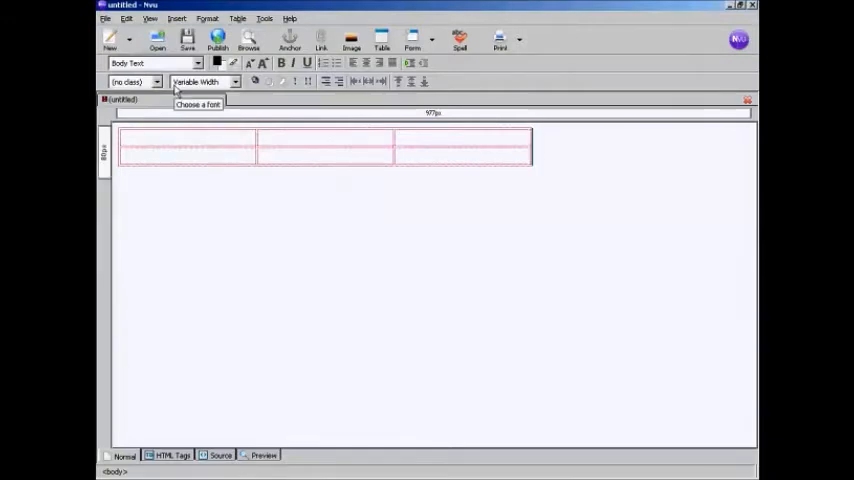
left_click(185, 147)
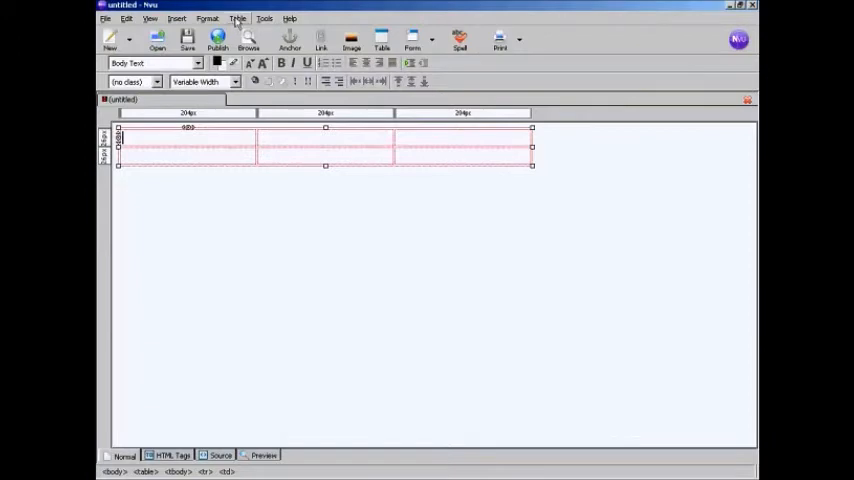
Step: Set Table Alignment to Center in Table Properties, apply it, and close the dialog
left_click(238, 18)
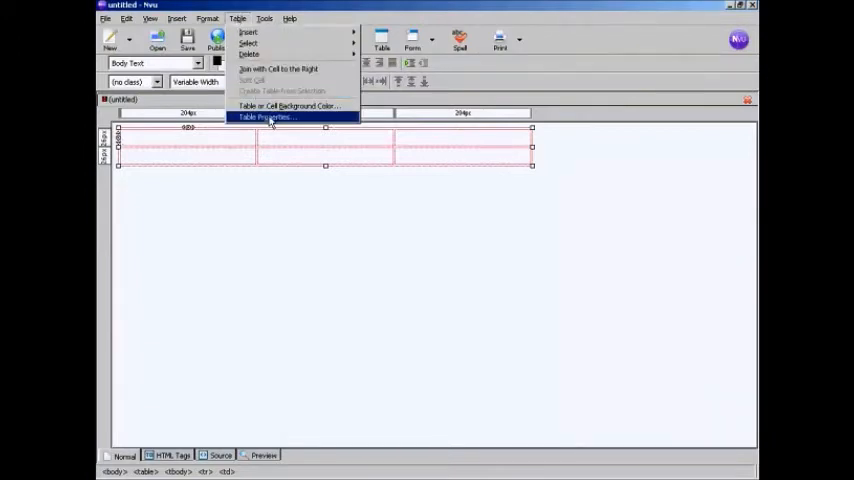
left_click(264, 117)
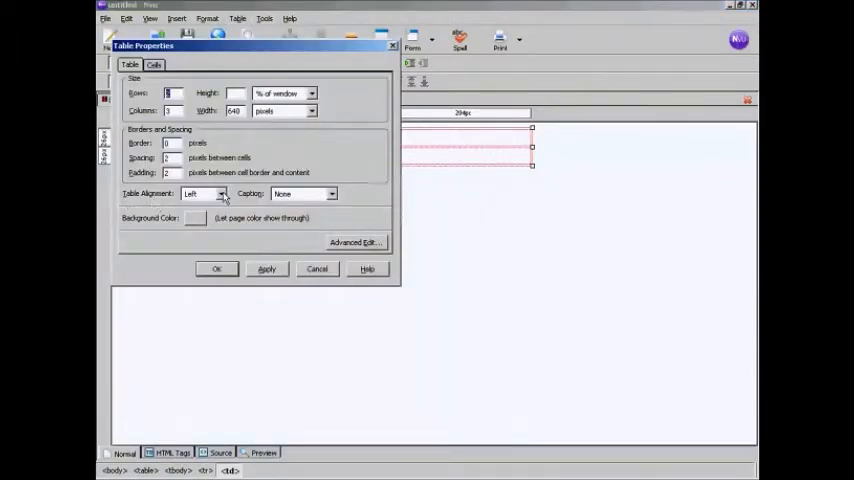
left_click(221, 193)
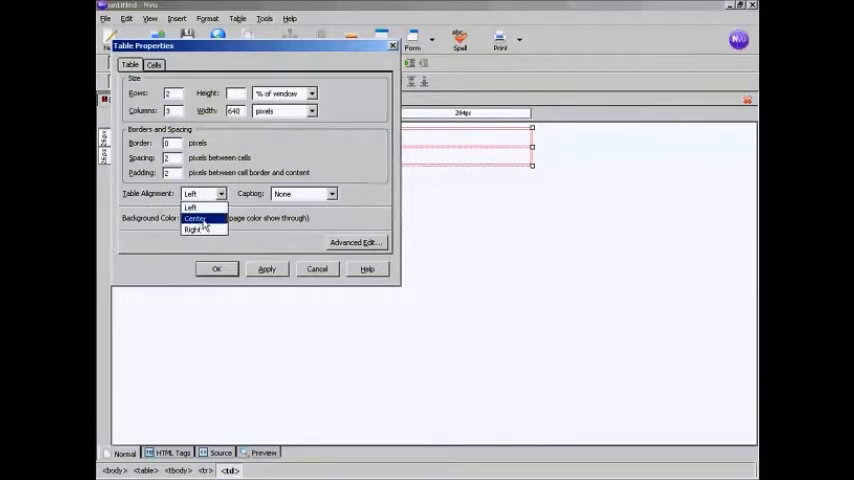
left_click(195, 218)
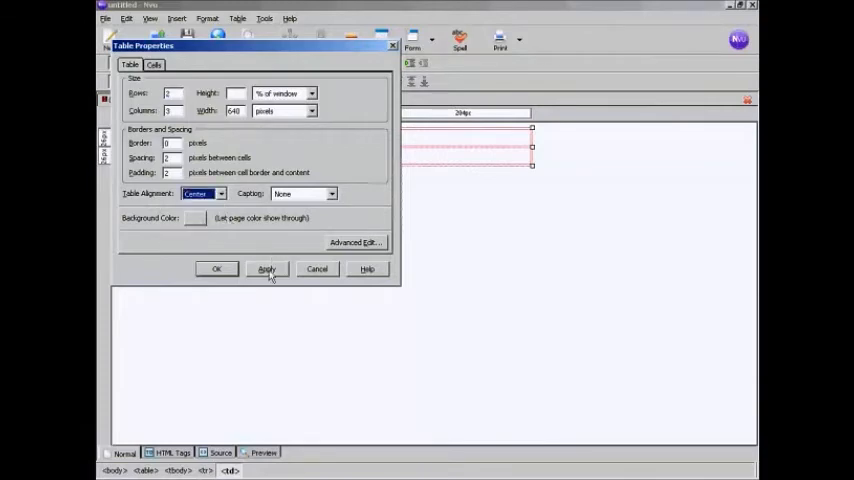
left_click(267, 268)
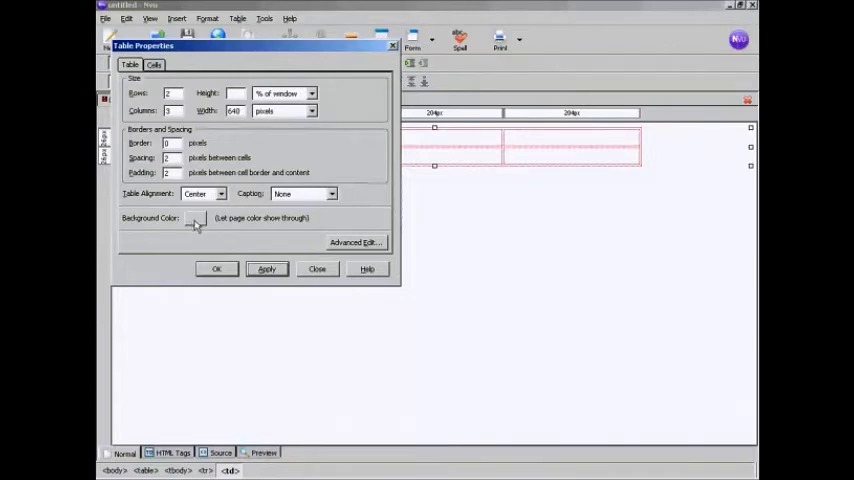
left_click(216, 268)
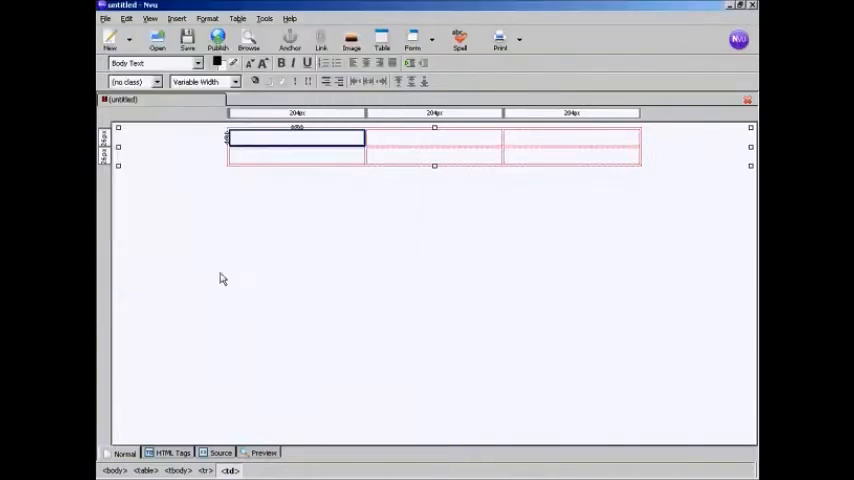
mouse_move(452, 202)
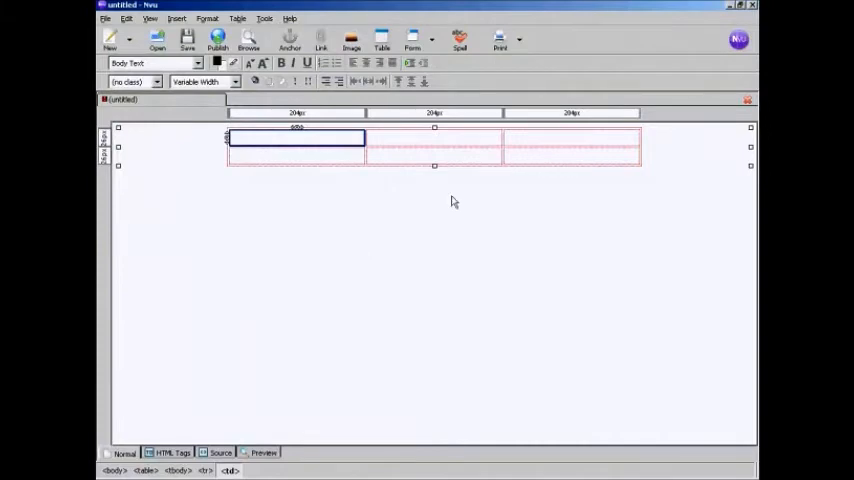
mouse_move(398, 205)
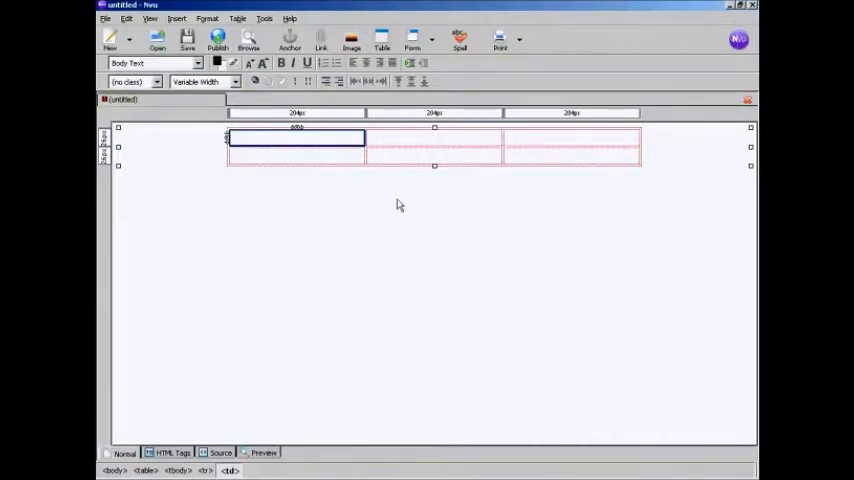
mouse_move(464, 142)
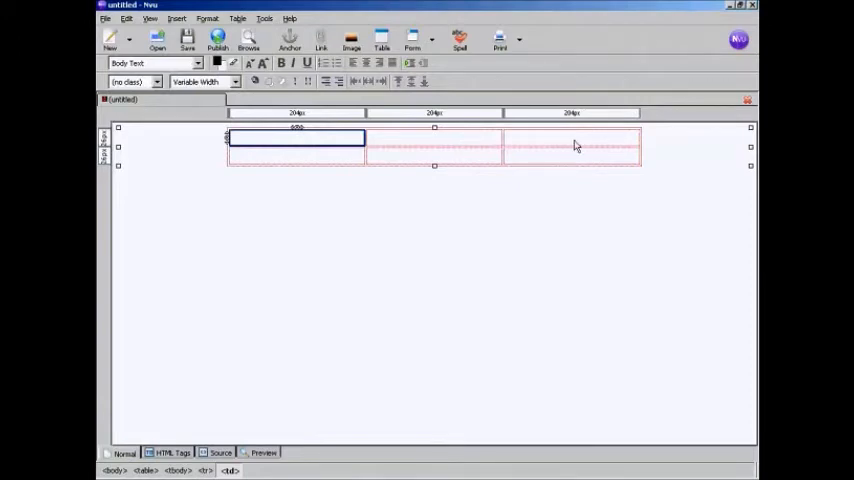
mouse_move(294, 166)
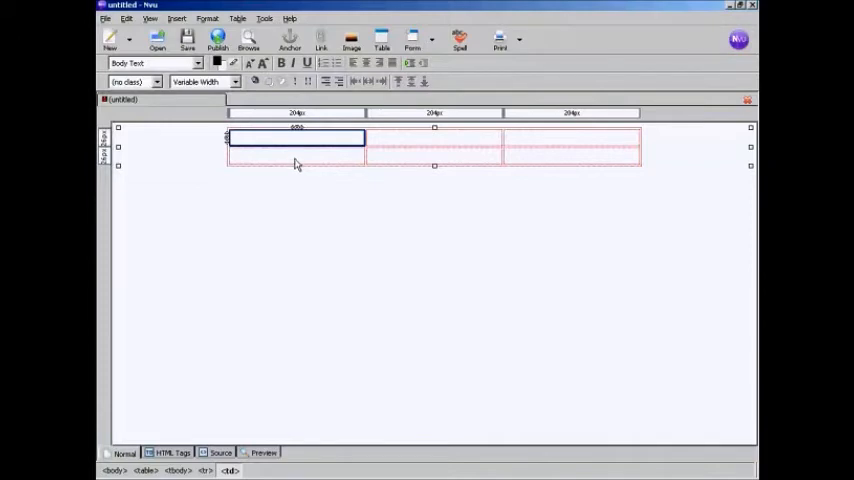
mouse_move(387, 163)
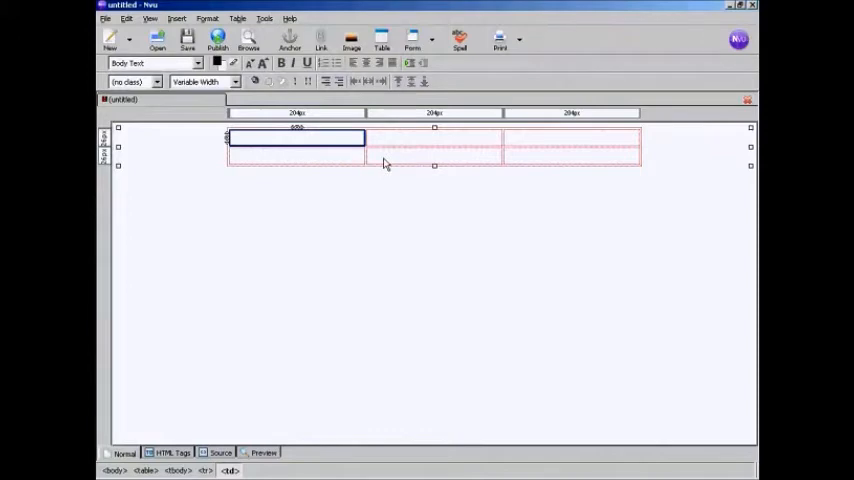
mouse_move(465, 163)
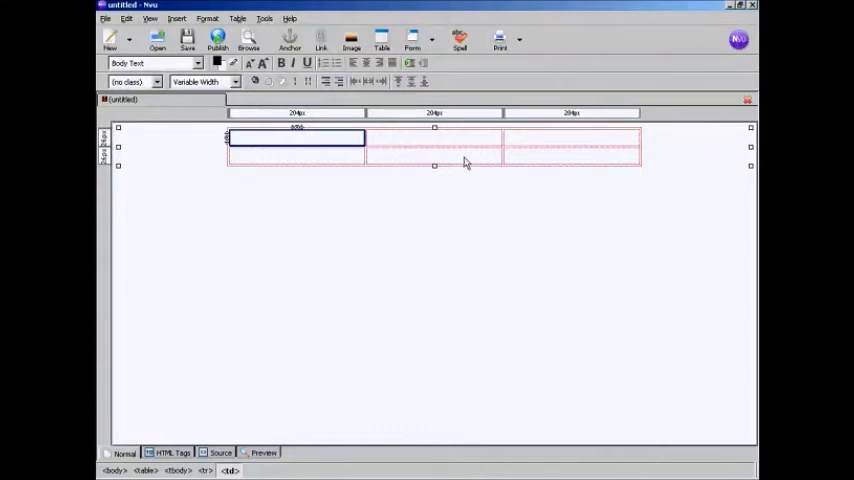
mouse_move(530, 163)
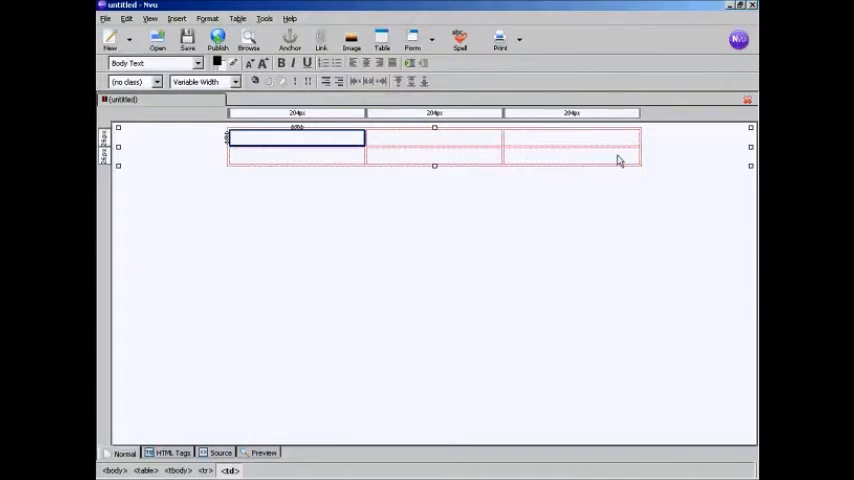
mouse_move(348, 152)
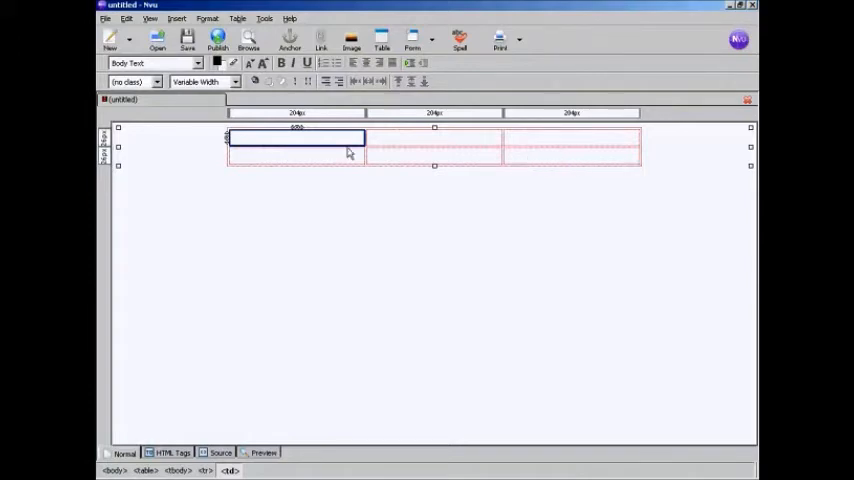
mouse_move(275, 142)
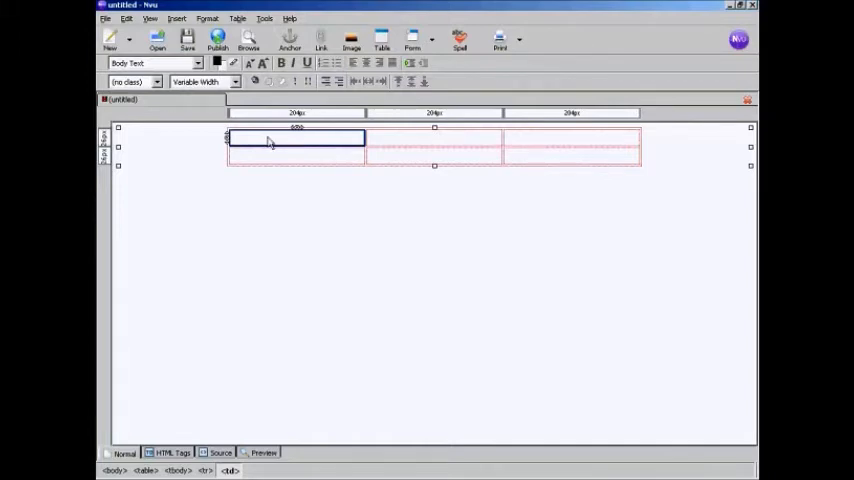
mouse_move(482, 144)
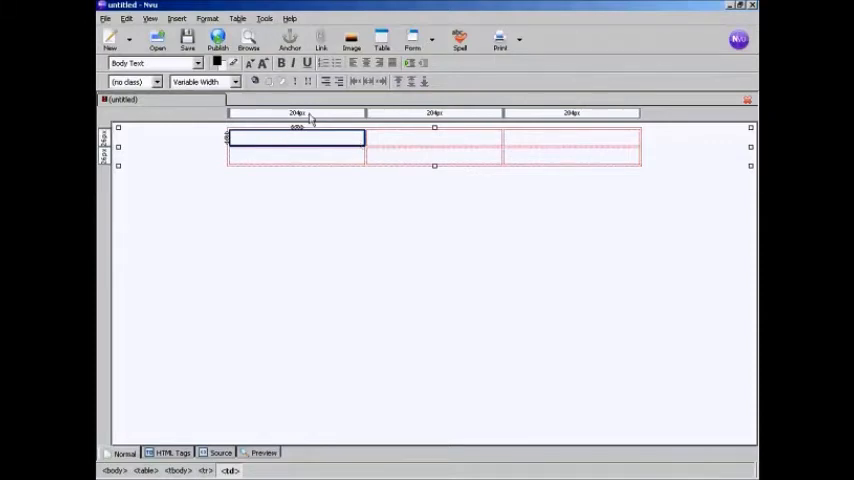
Step: Select the three top-row cells and join them into a single cell
left_click(238, 18)
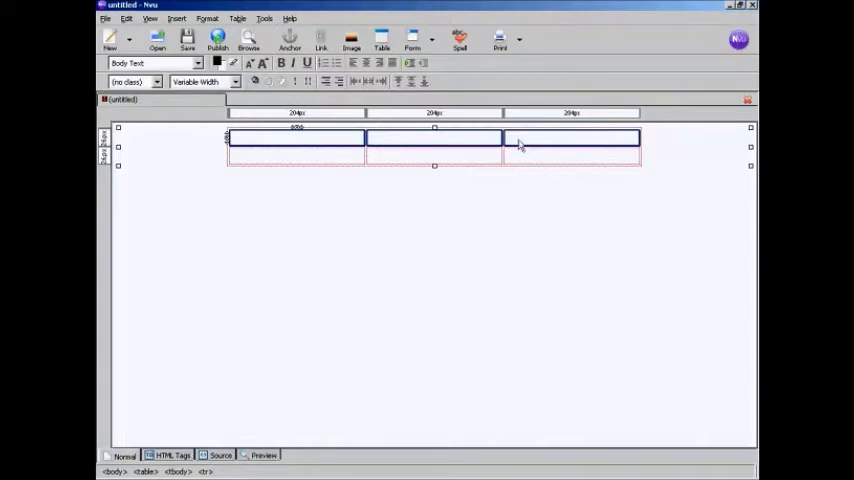
mouse_move(287, 112)
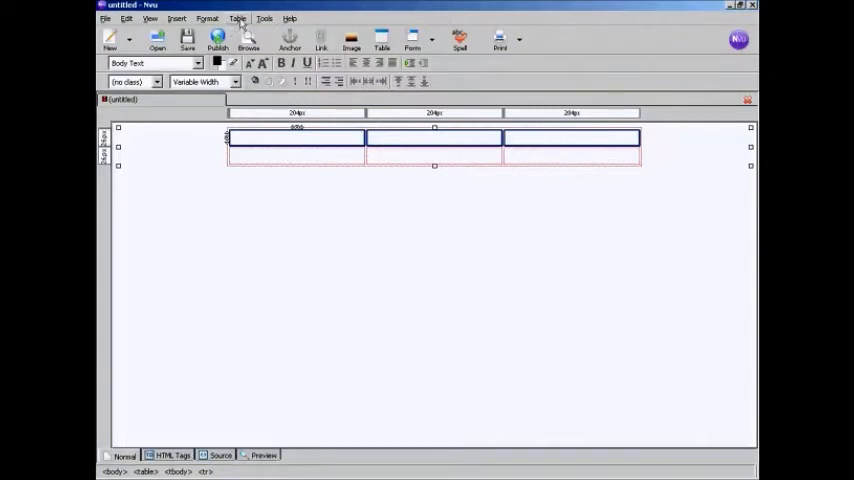
left_click(238, 18)
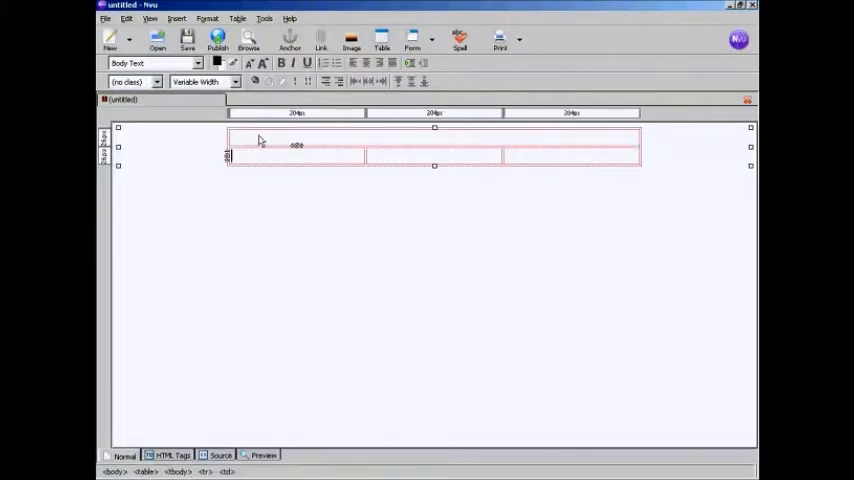
mouse_move(270, 147)
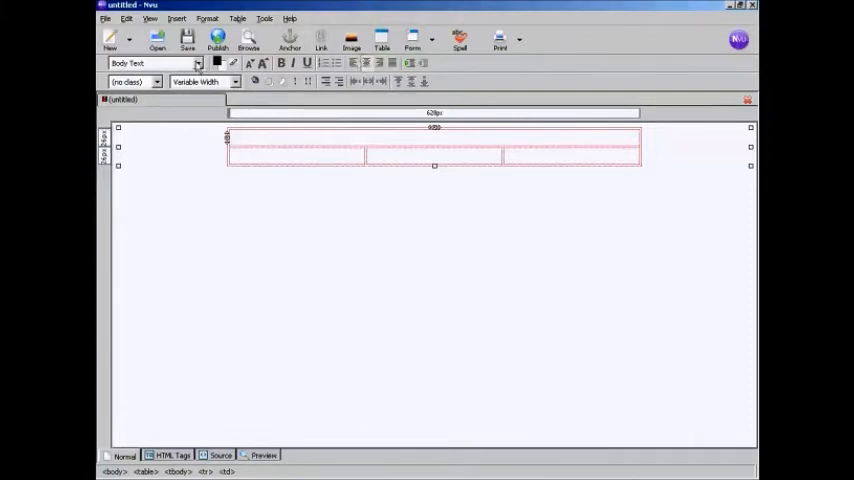
Step: Make the top cell Heading 1 and type 'Download Our FREE Report Today and Discover an Amazing Benefit!'
left_click(196, 62)
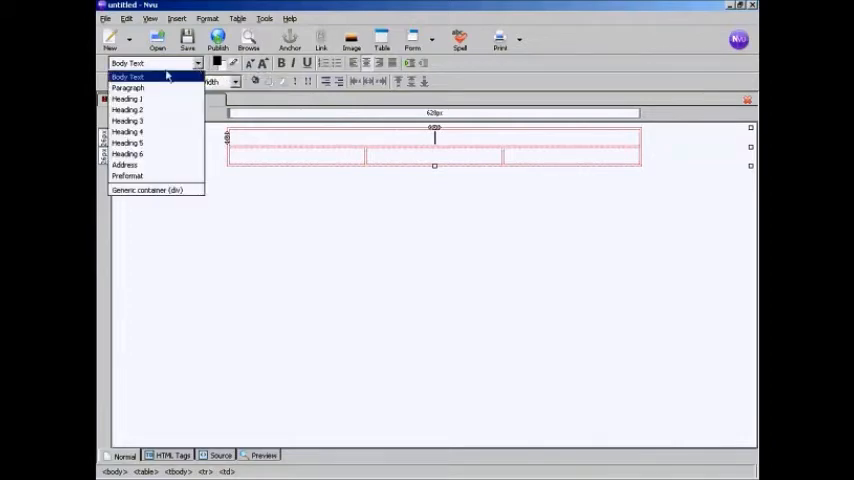
left_click(127, 98)
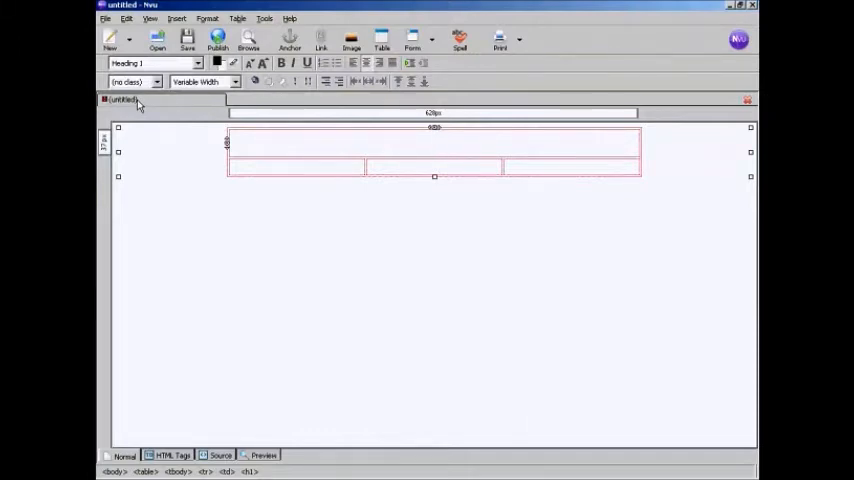
type("Download Our FREE Report Today and Discover an Amazing Benefit")
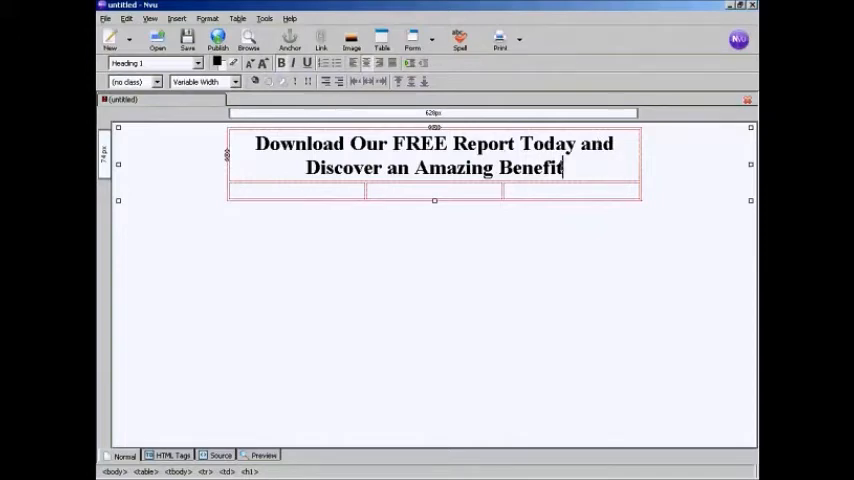
type("!")
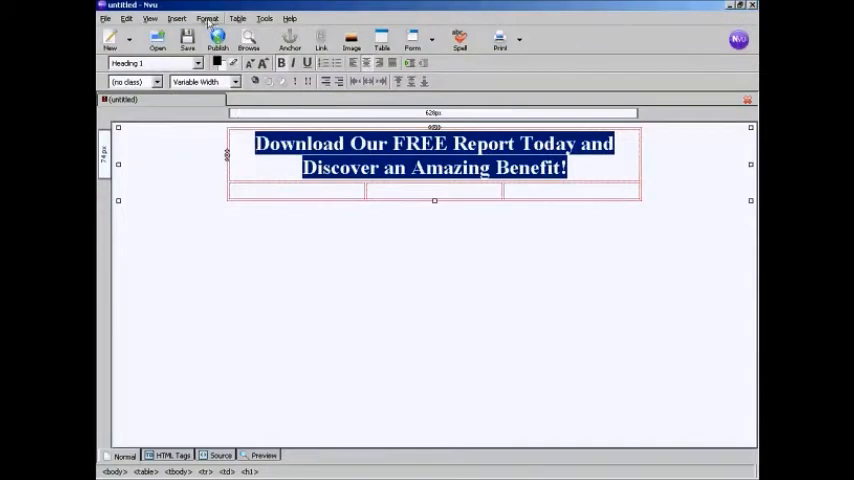
Step: Switch the headline to a sans-serif font and set its text color to dark red
left_click(207, 18)
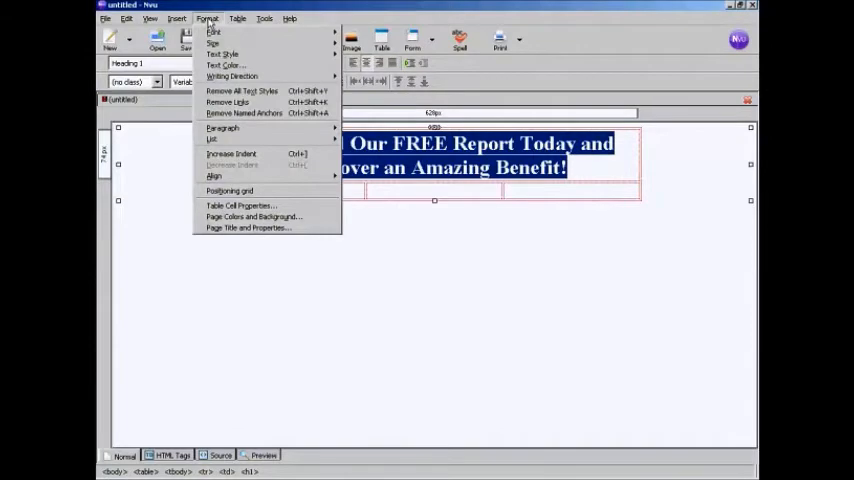
mouse_move(213, 31)
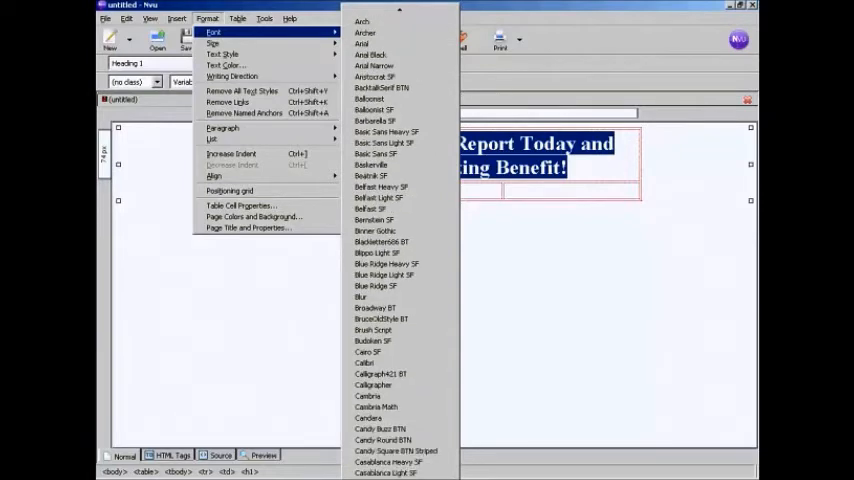
scroll("down", 3)
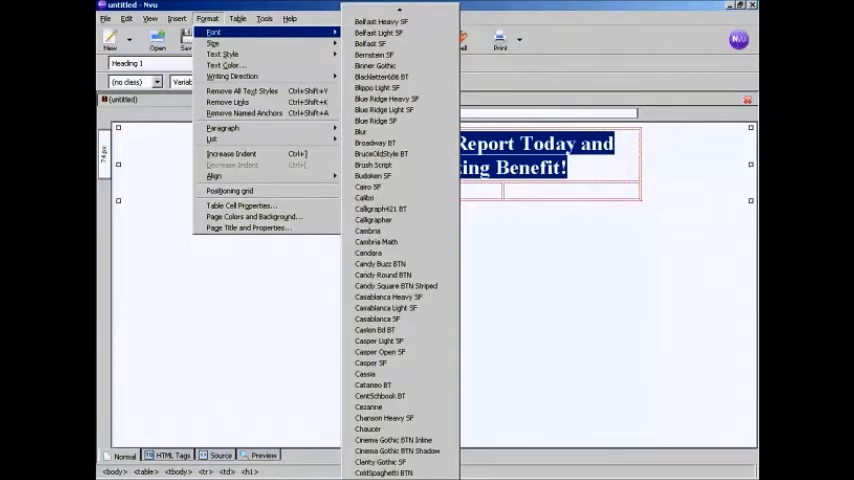
scroll("down", 3)
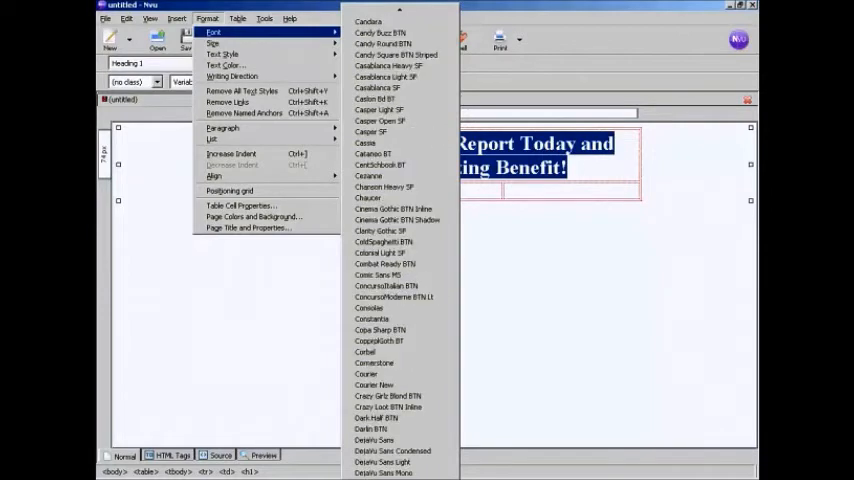
scroll("down", 3)
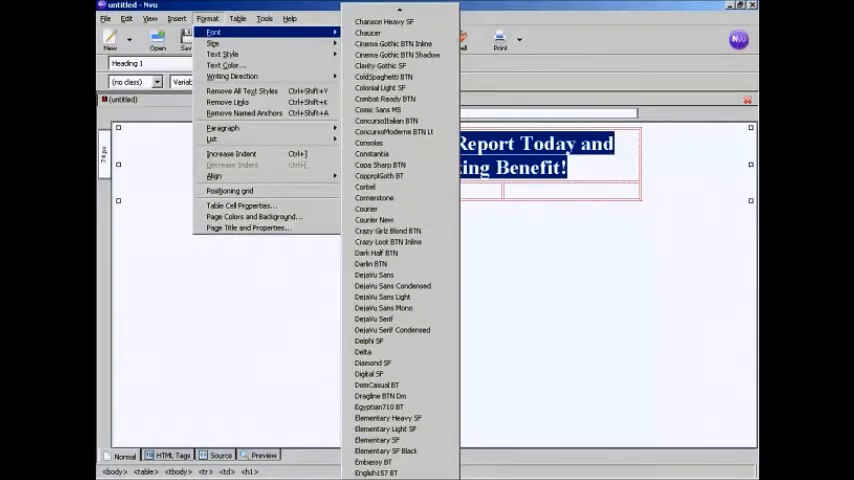
scroll("down", 3)
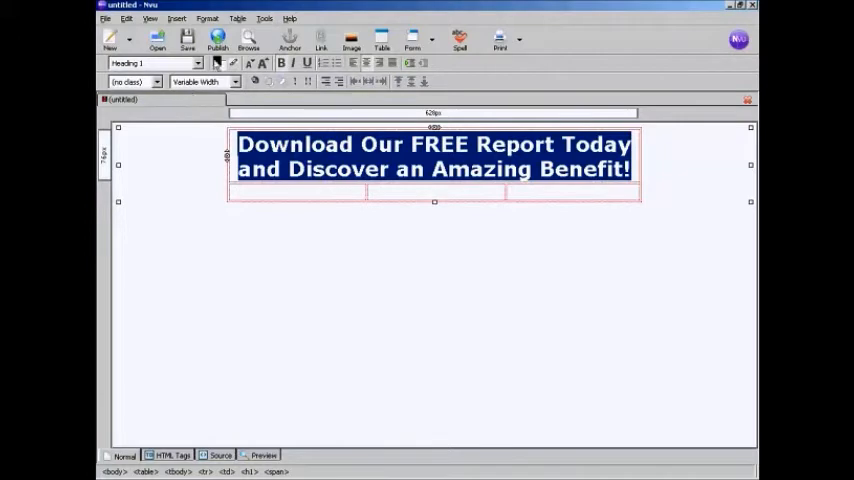
mouse_move(216, 63)
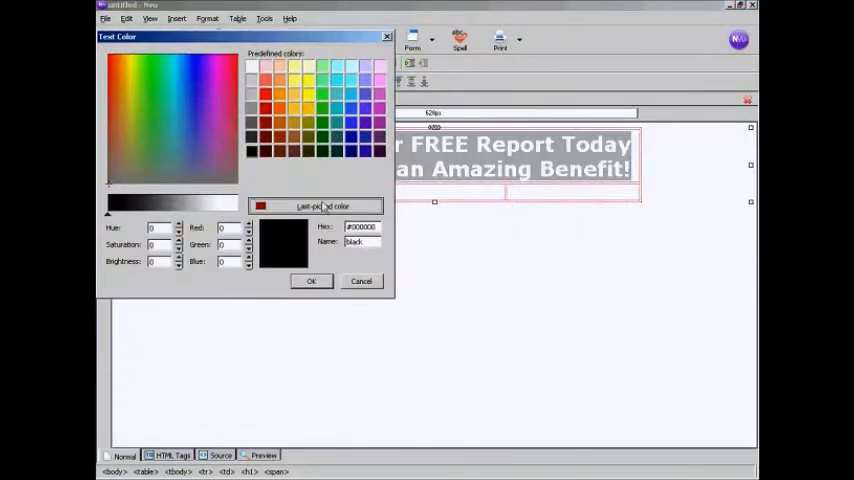
left_click(266, 140)
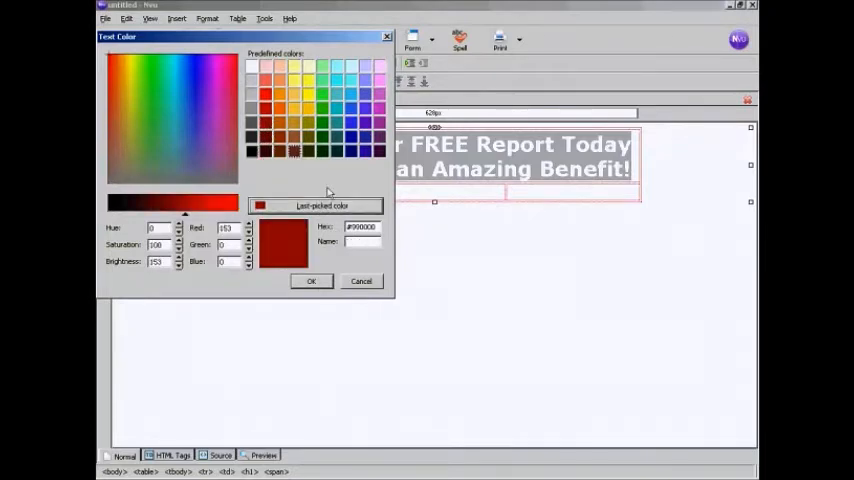
left_click(311, 281)
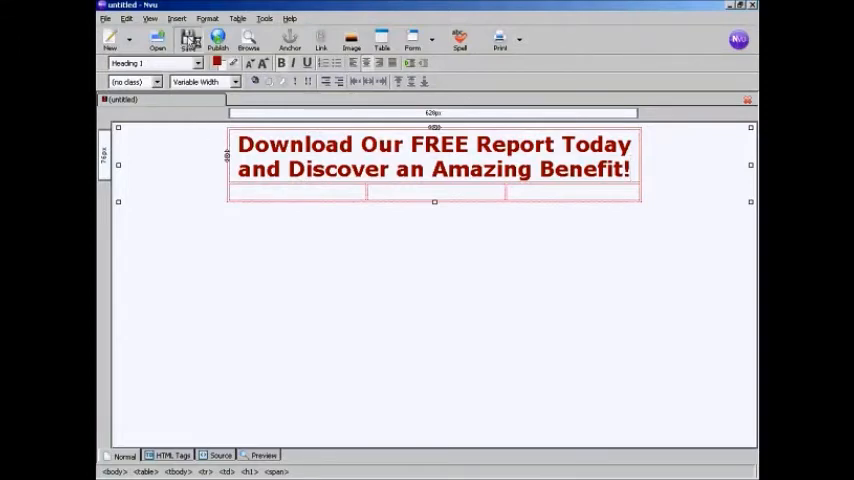
Step: Enter the page title 'Squeeze Page' and save the file as squeezepage in Websites
left_click(188, 38)
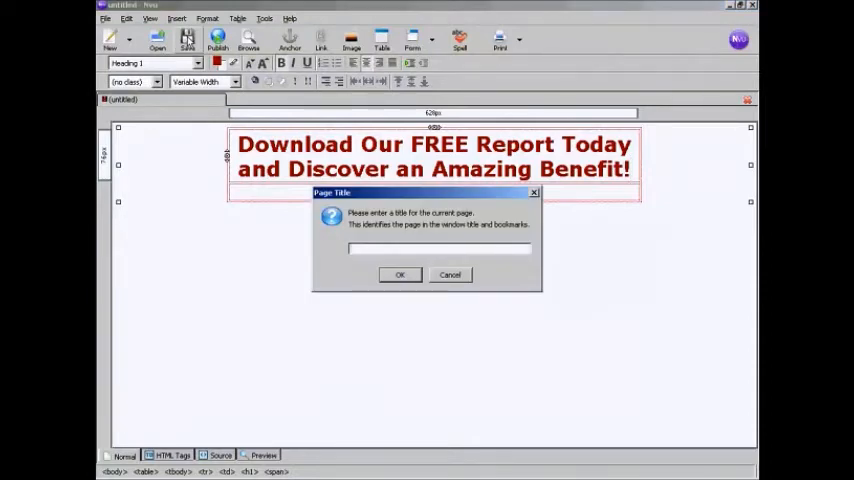
type("Squee")
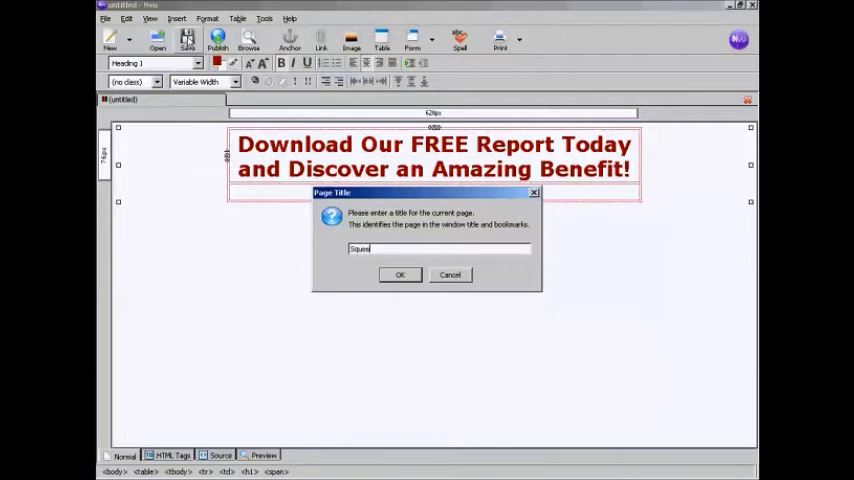
type("ze Page")
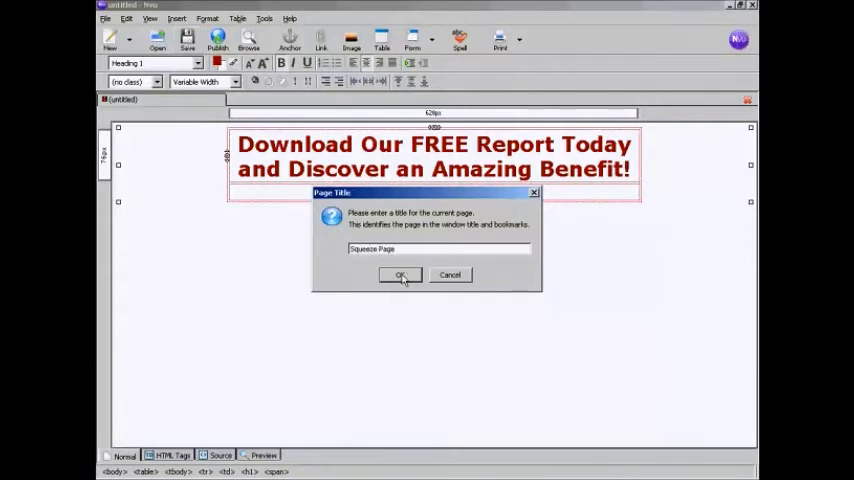
left_click(400, 275)
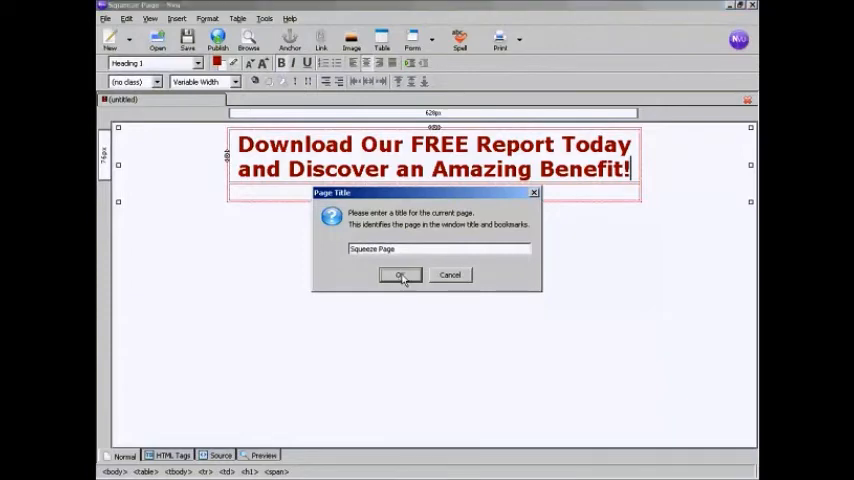
left_click(400, 275)
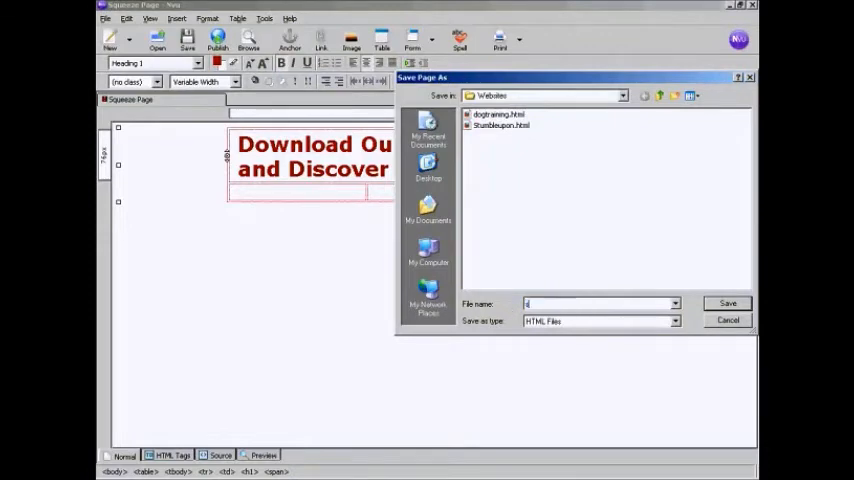
type("squeezepage")
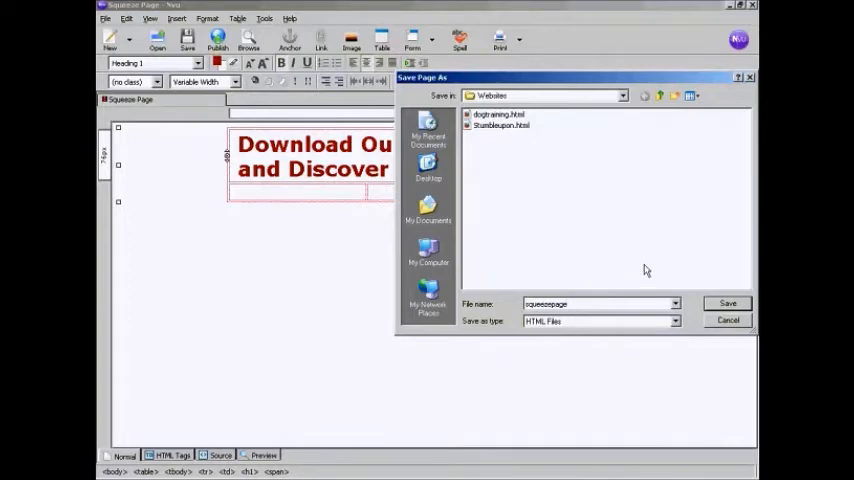
left_click(727, 303)
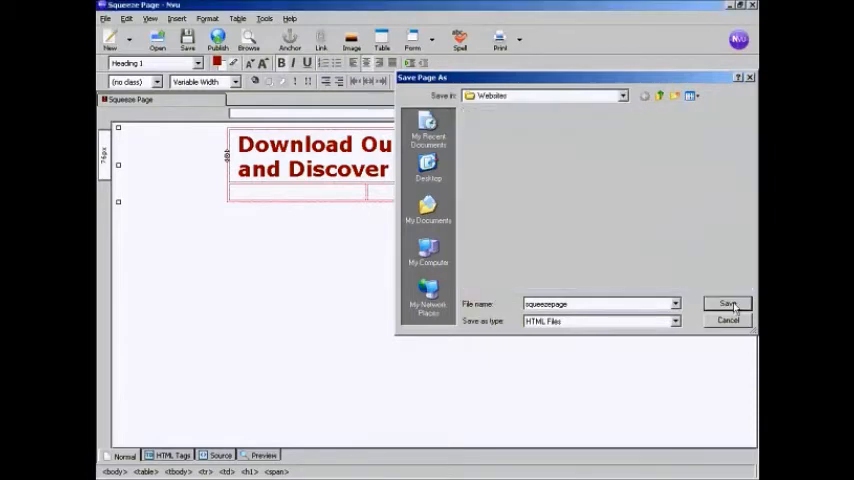
left_click(728, 304)
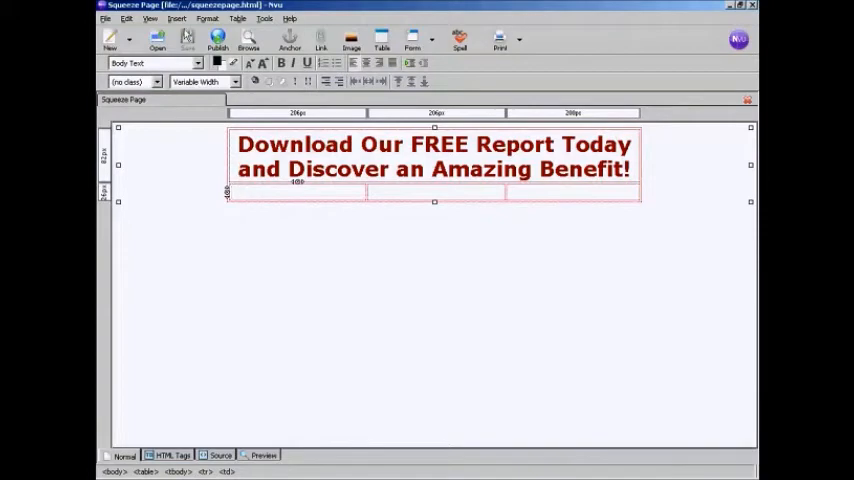
Step: Insert free_report_cover.png into the lower-left cell with alternate text 'Free Report'
left_click(176, 18)
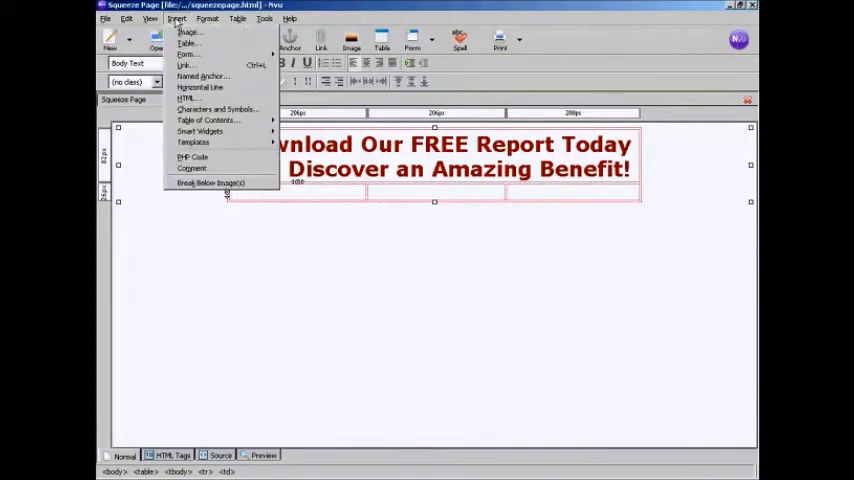
left_click(189, 31)
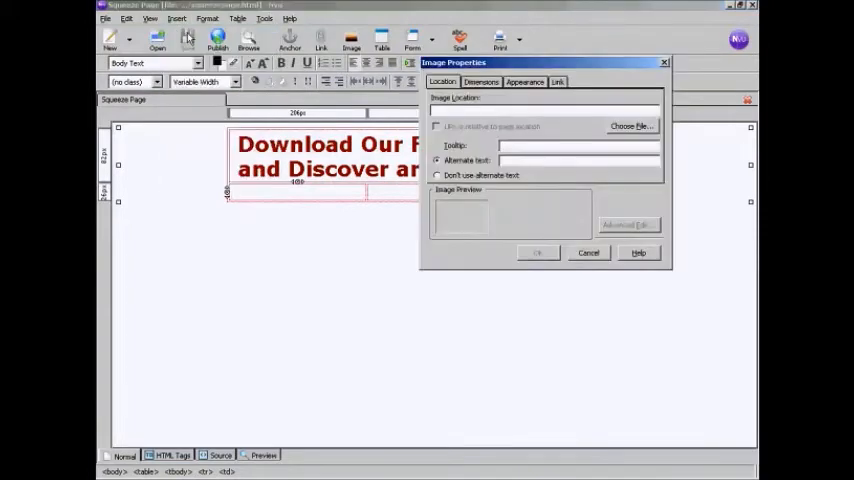
left_click(437, 127)
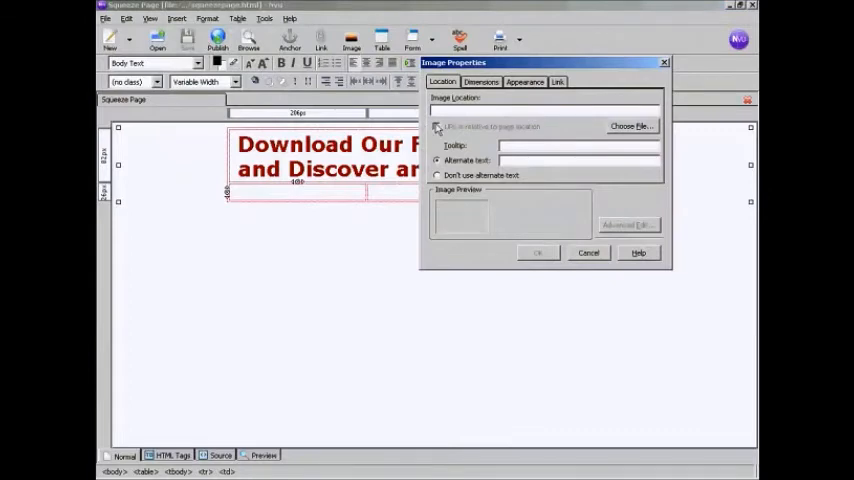
mouse_move(578, 127)
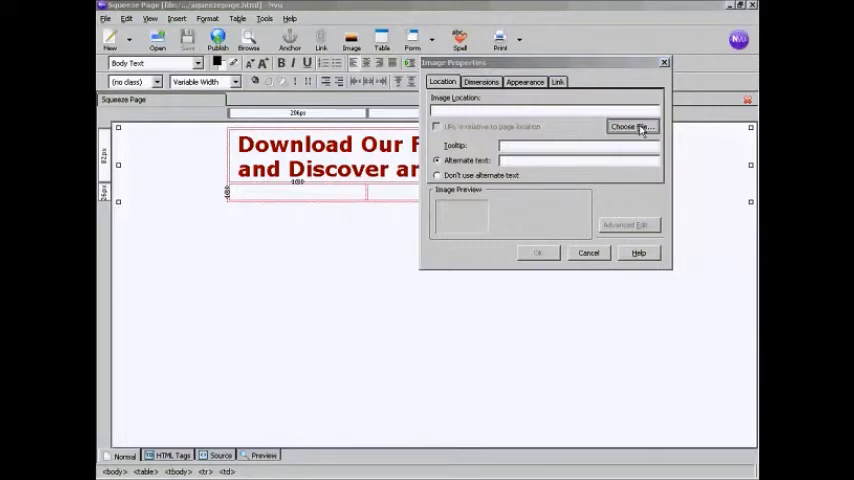
left_click(632, 127)
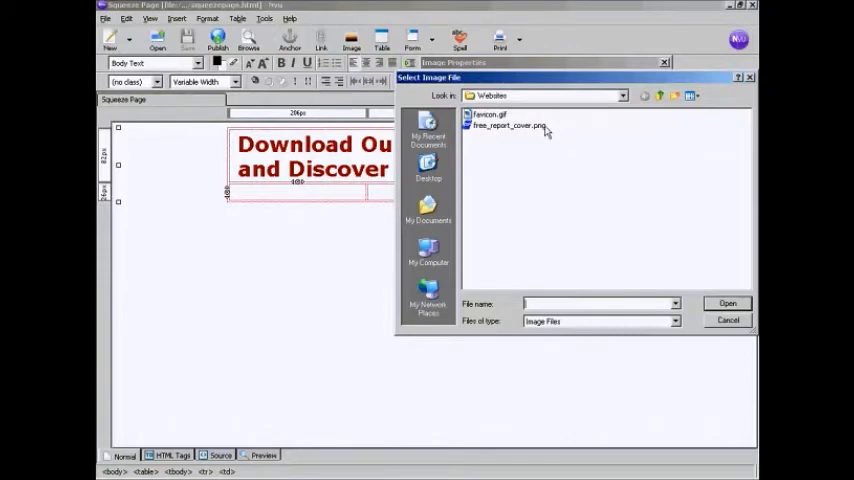
left_click(510, 125)
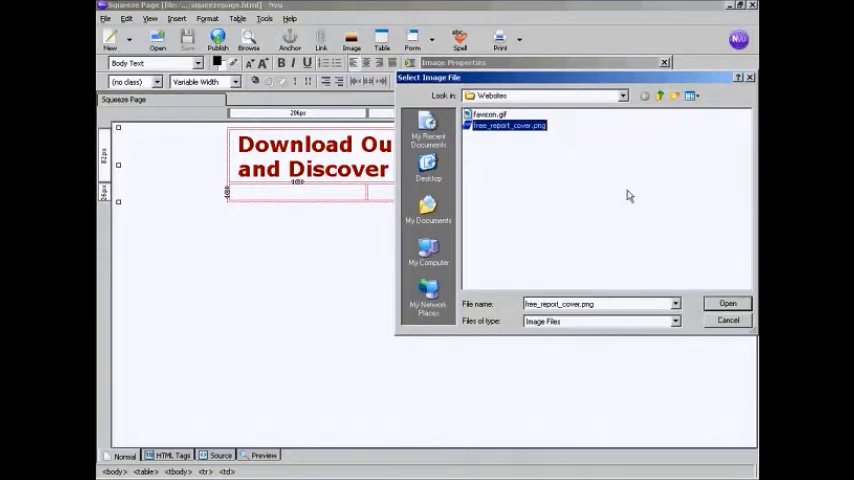
left_click(727, 303)
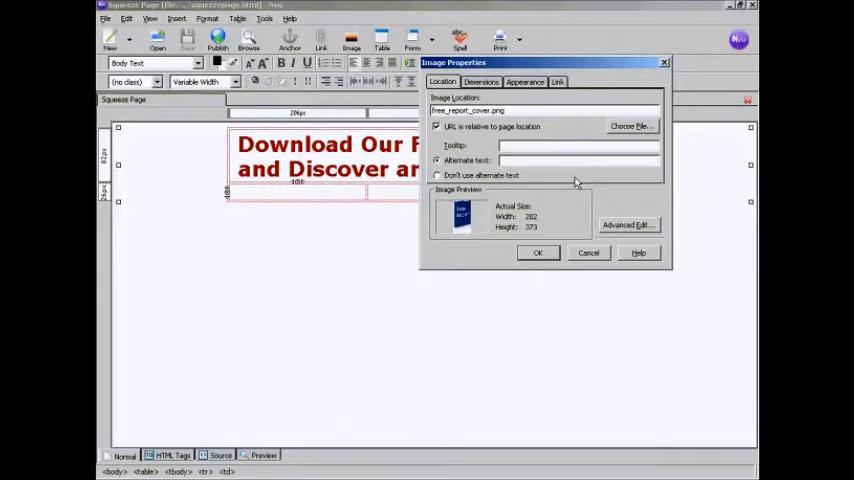
type("Free Report")
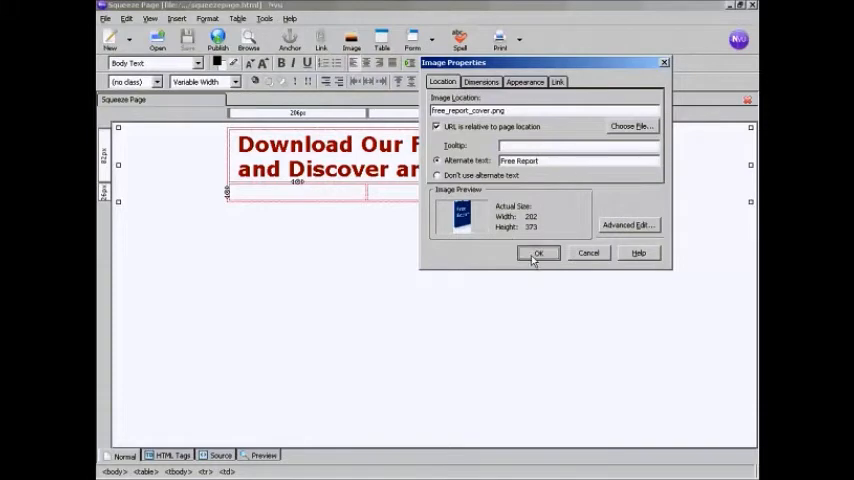
left_click(538, 252)
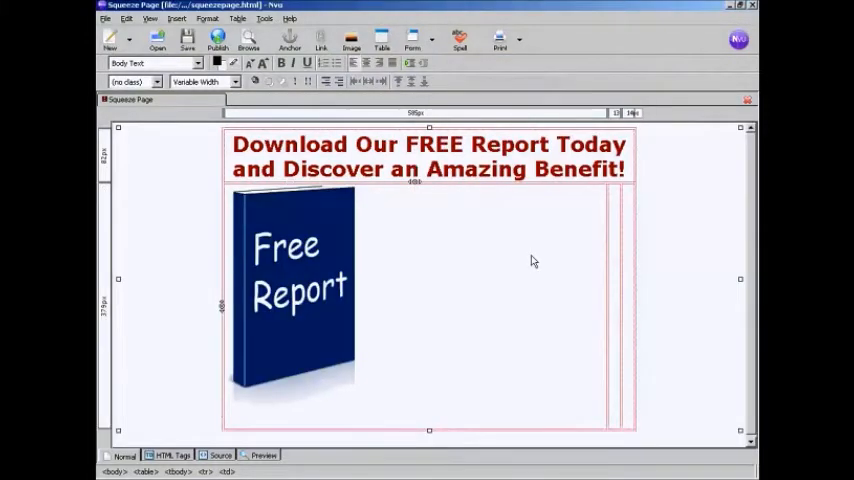
Step: Place the insertion point in the cell beside the cover image
left_click(357, 422)
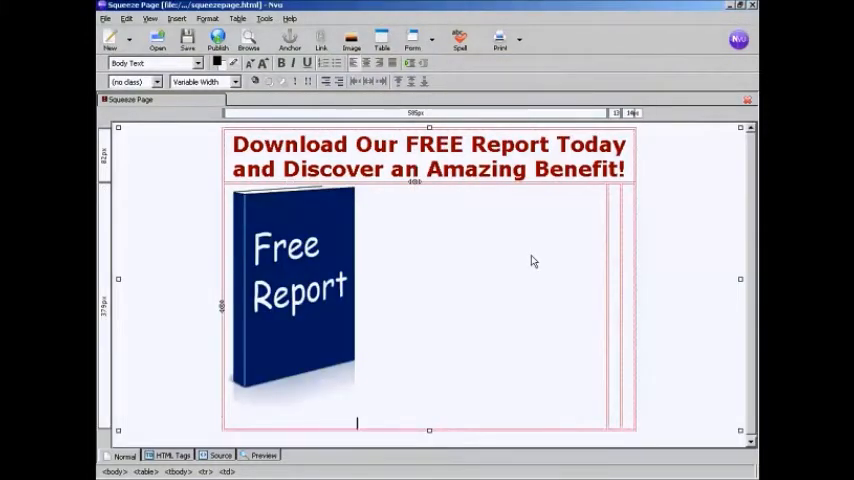
mouse_move(603, 258)
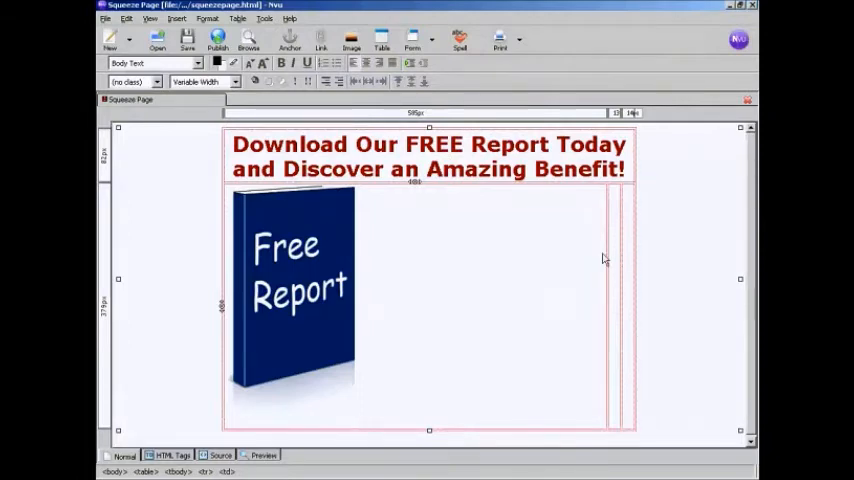
mouse_move(620, 261)
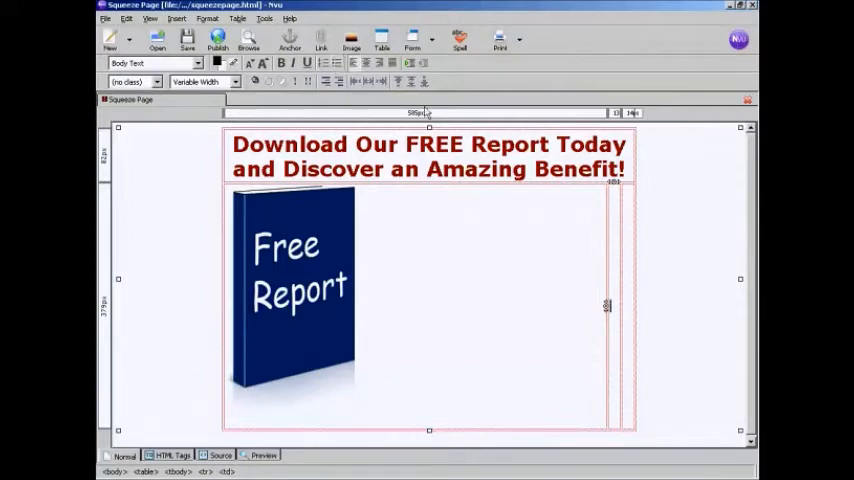
mouse_move(625, 295)
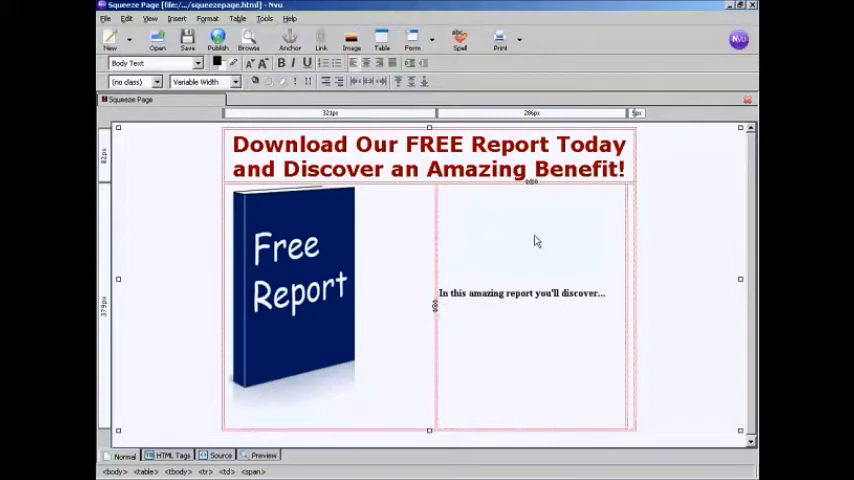
Step: Type the bullet items Benefit 1, Benefit 2, Benefit 3 and And More! in the right column
left_click(337, 63)
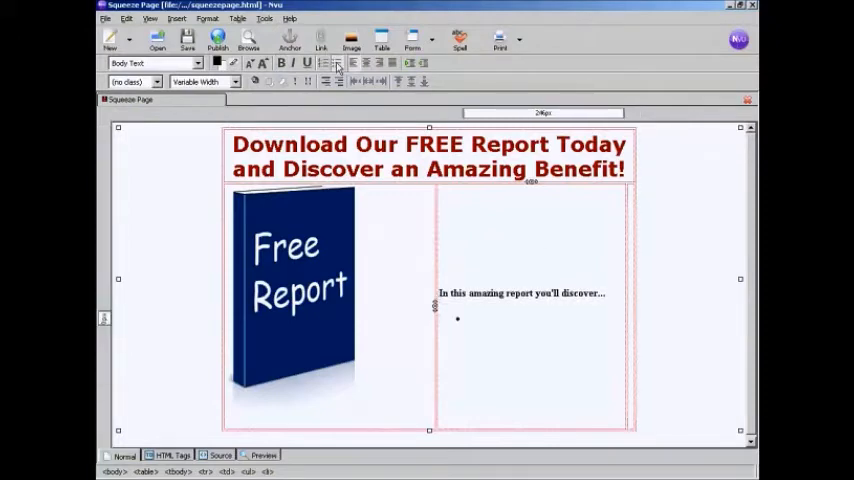
type("Benefit")
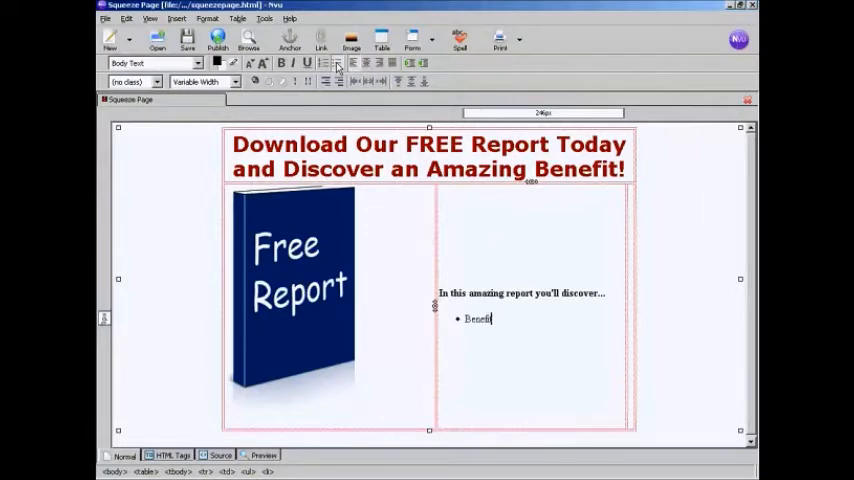
type("1")
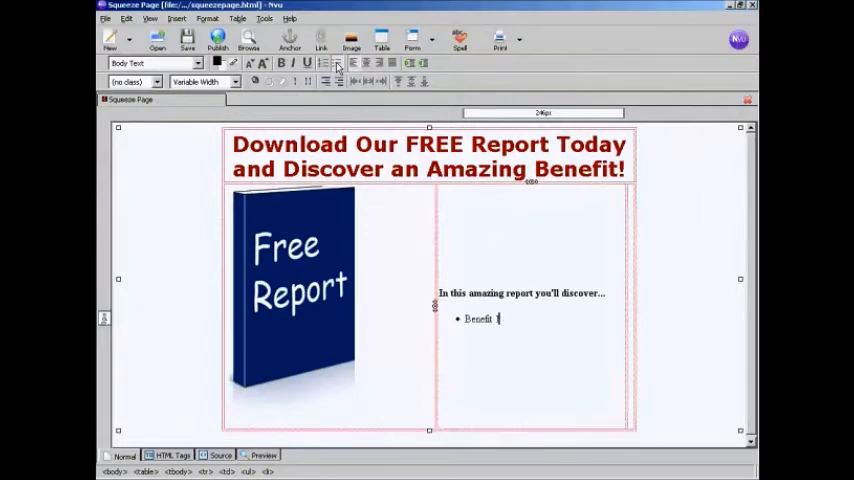
key("Return")
type("Benefit")
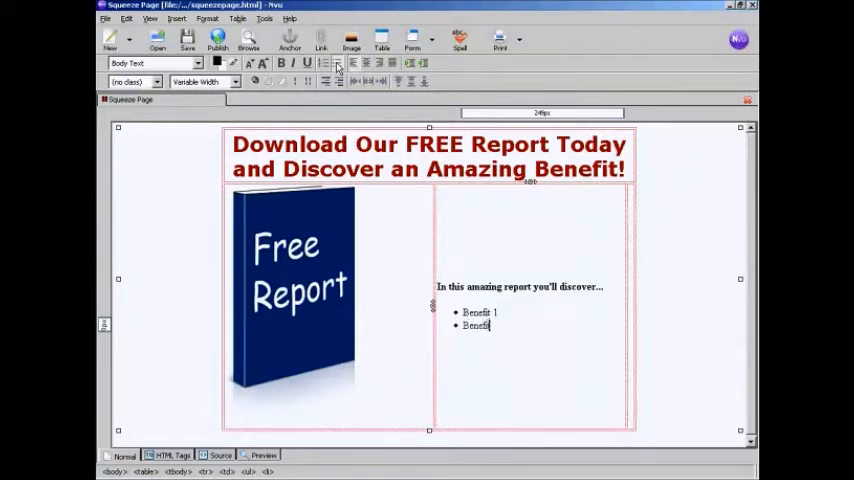
type("2")
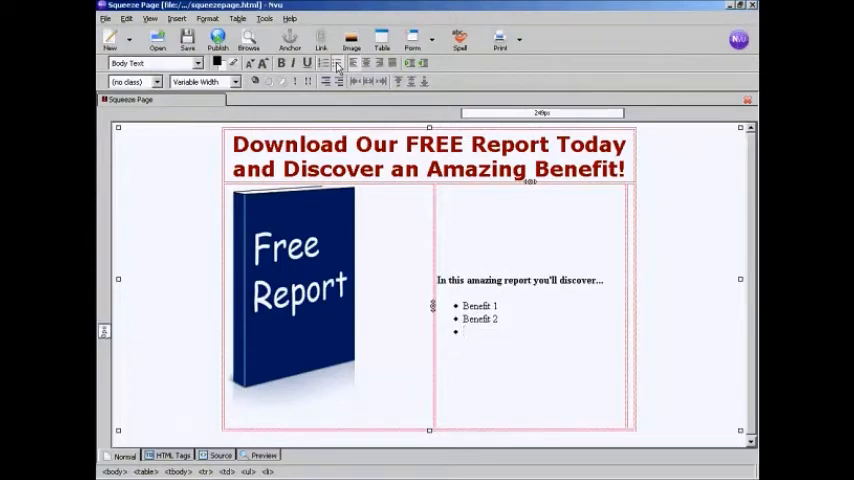
type("Benefit 3")
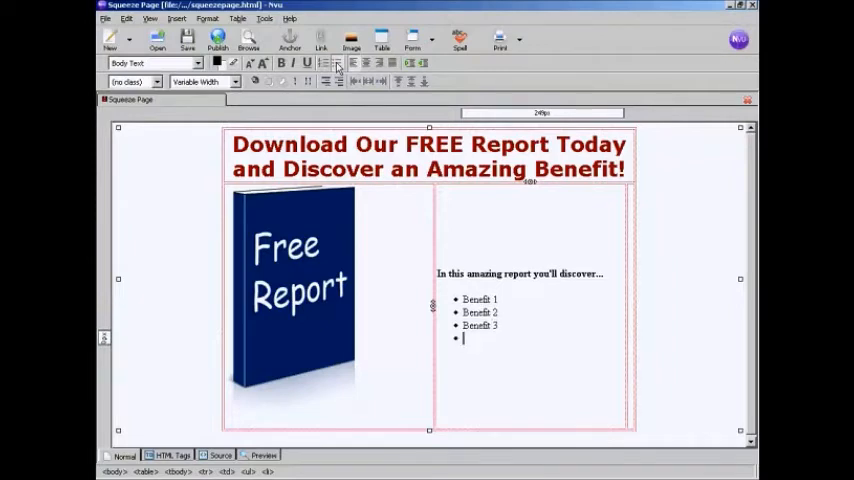
type("And")
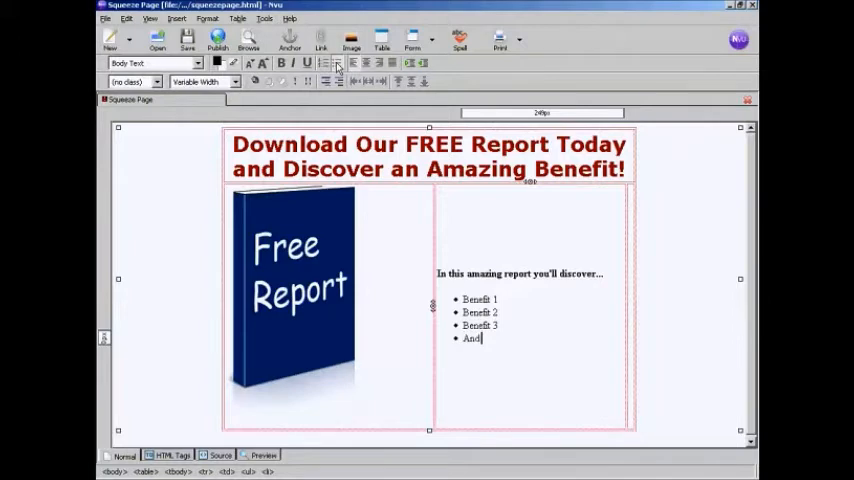
type("More")
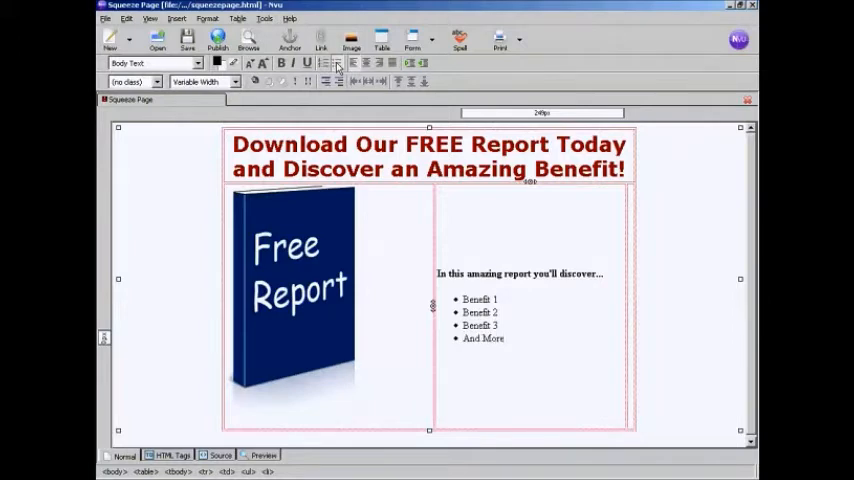
left_click(505, 338)
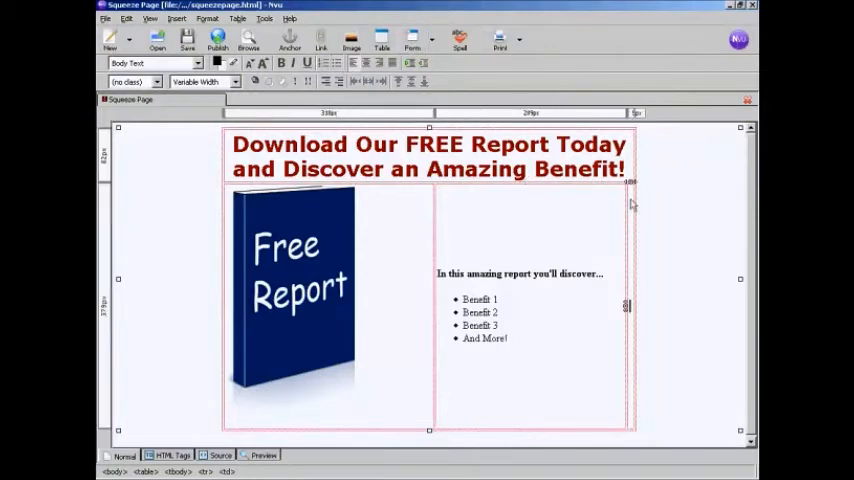
mouse_move(632, 316)
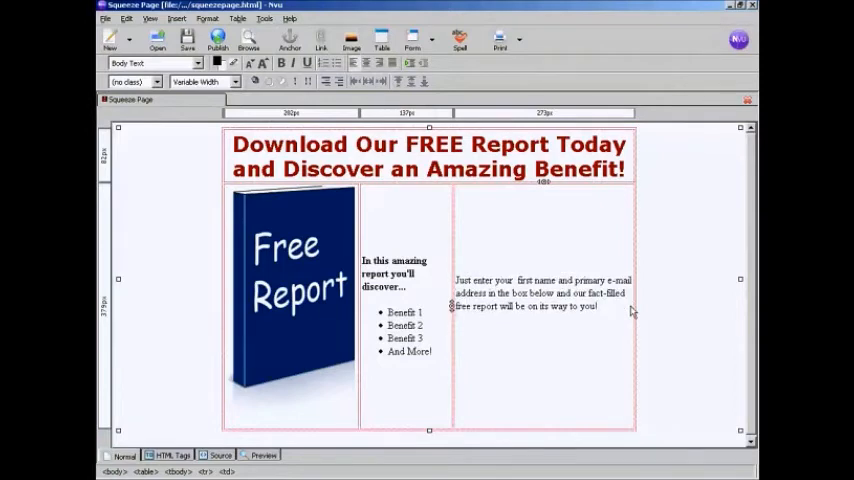
mouse_move(473, 338)
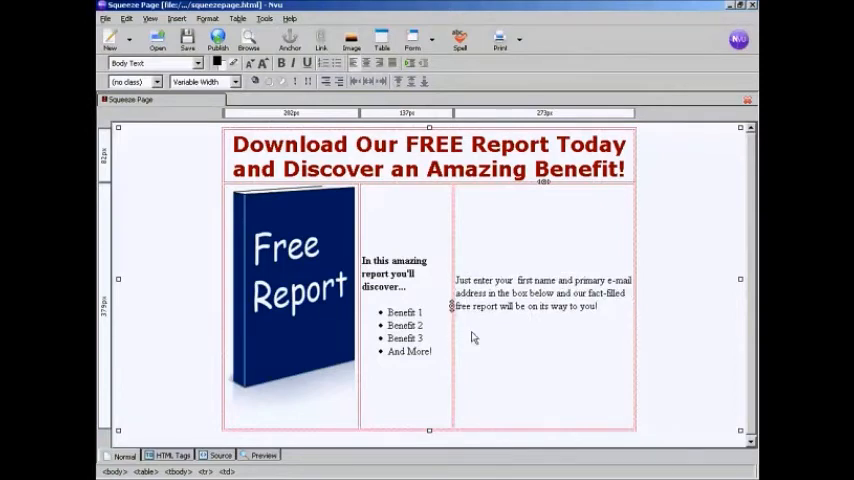
Step: Place the insertion point below the sign-up instructions in the right cell
left_click(472, 332)
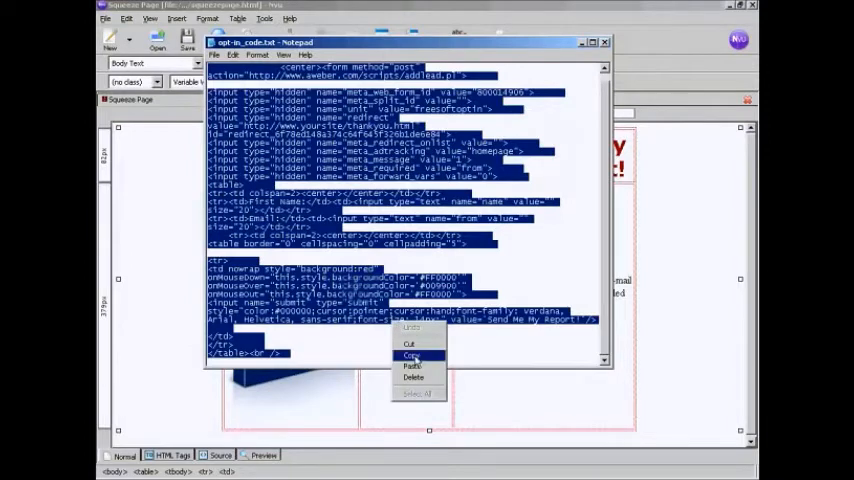
Step: Copy the AWeber opt-in form code from opt-in code.txt and return to Nvu
left_click(412, 355)
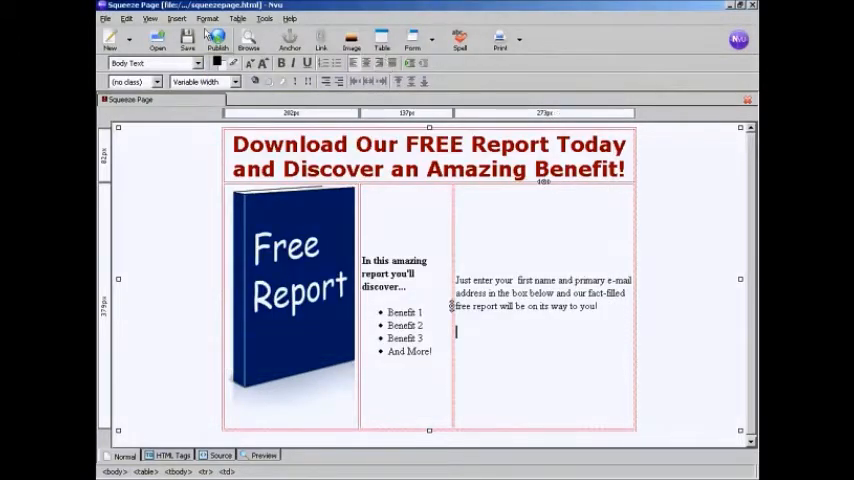
left_click(177, 18)
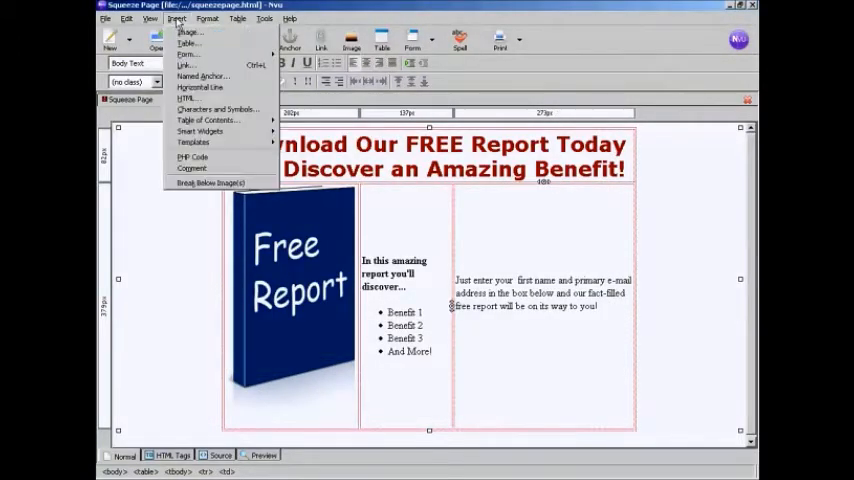
mouse_move(187, 98)
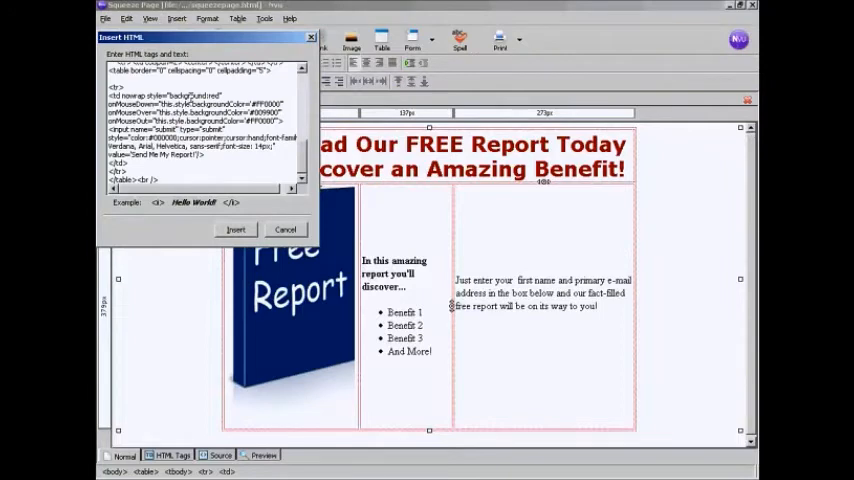
Step: Insert the pasted AWeber form code via Insert HTML into the right column
left_click(236, 229)
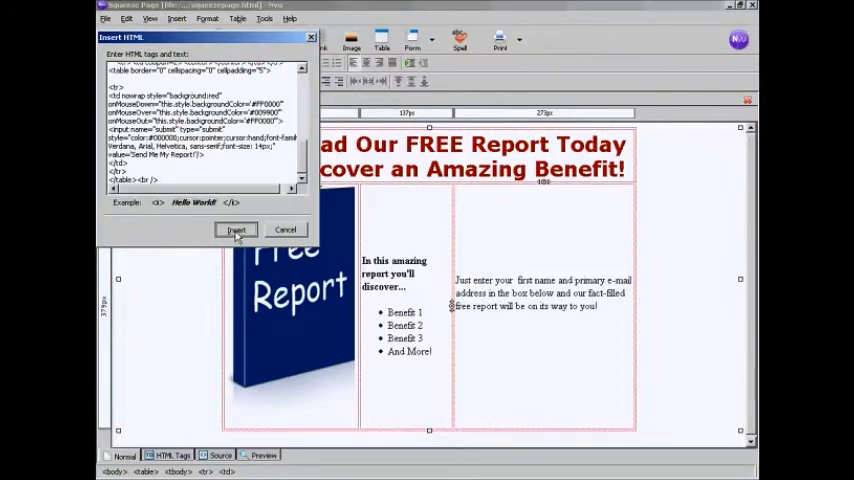
left_click(237, 229)
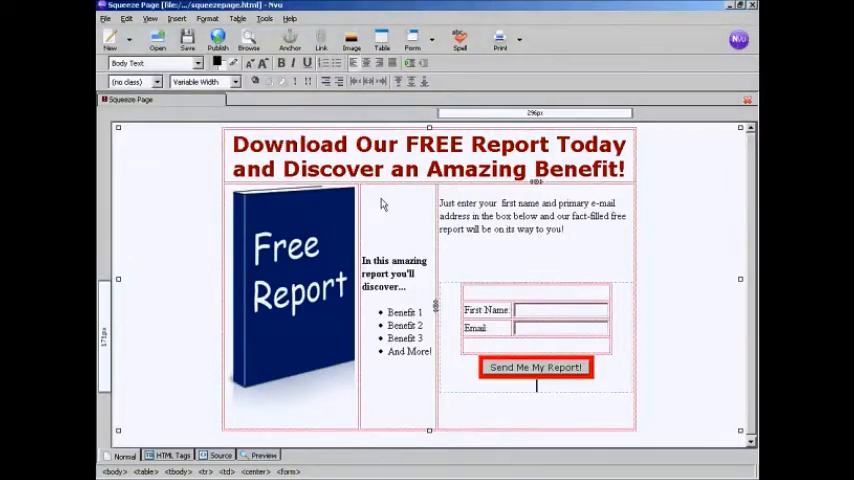
mouse_move(484, 261)
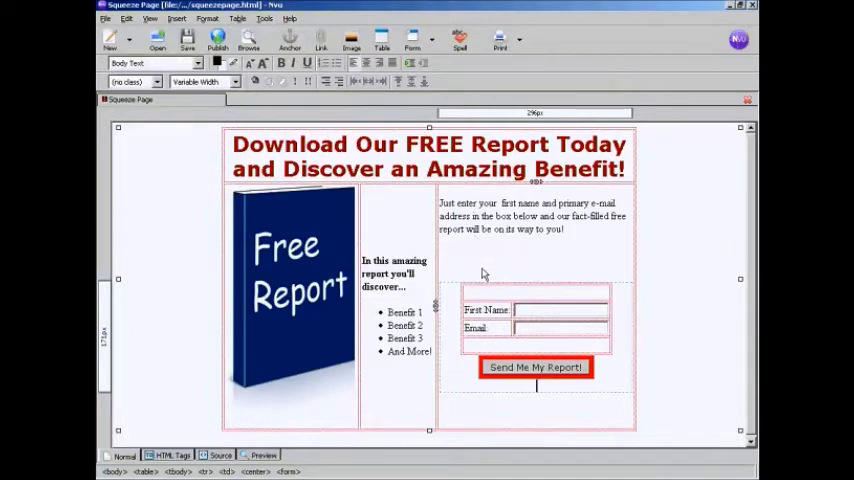
mouse_move(462, 401)
type("We value your privacy and will not share your e-mail address with anyone else.")
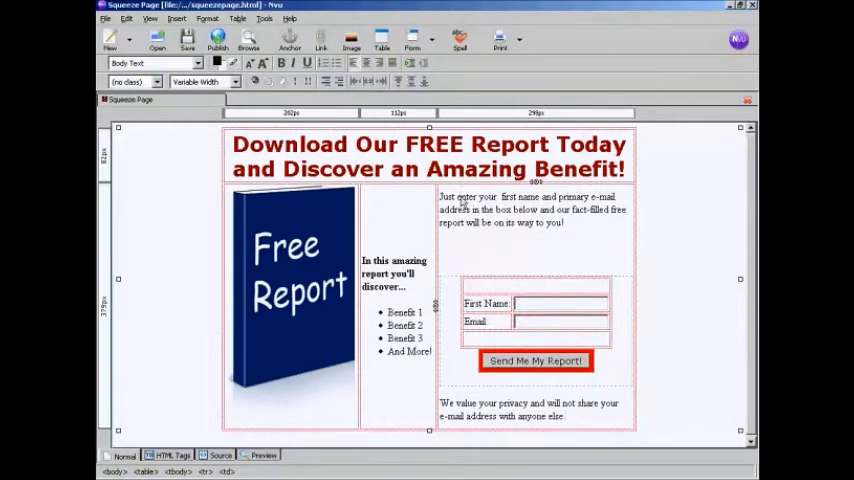
mouse_move(370, 253)
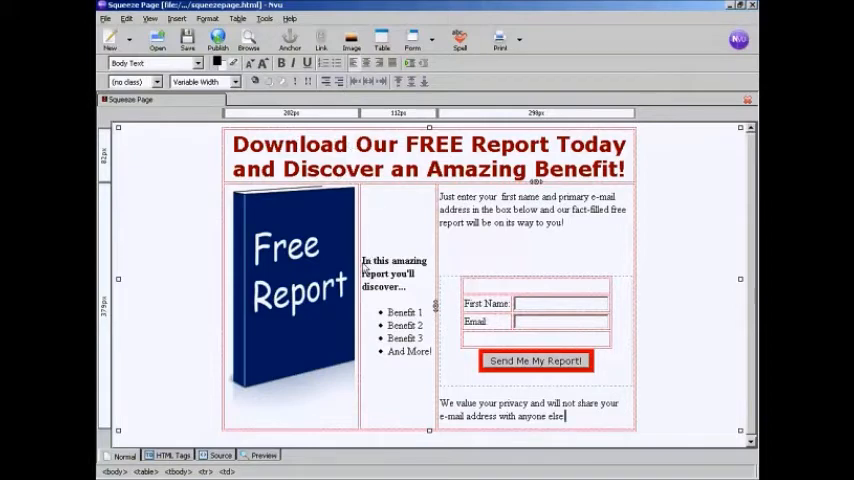
mouse_move(375, 218)
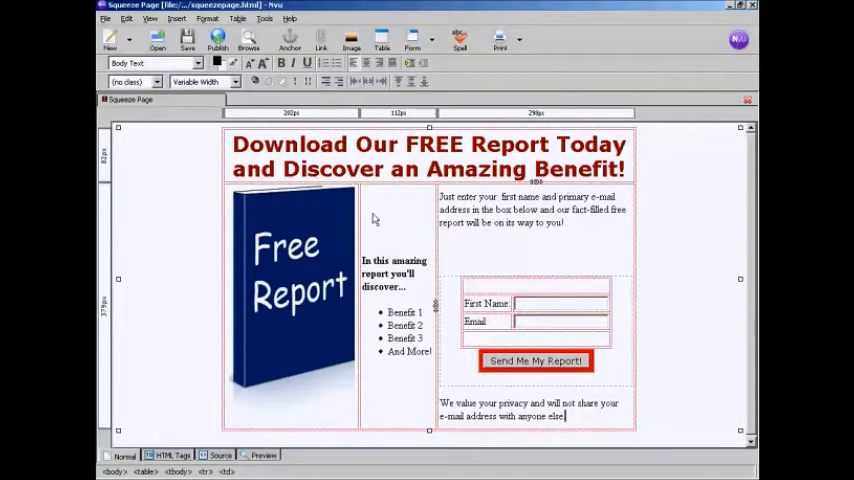
Step: Select the intro and sign-up cells and bring up the font list for Helvetica, Arial
left_click(493, 209)
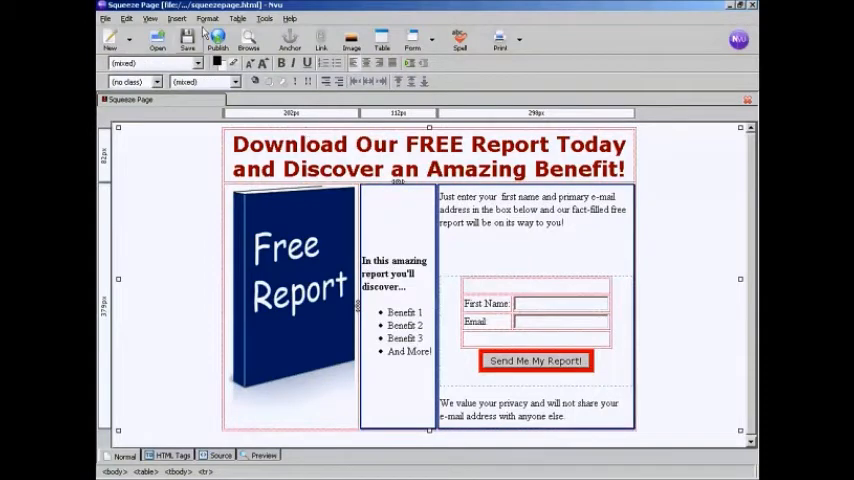
left_click(207, 18)
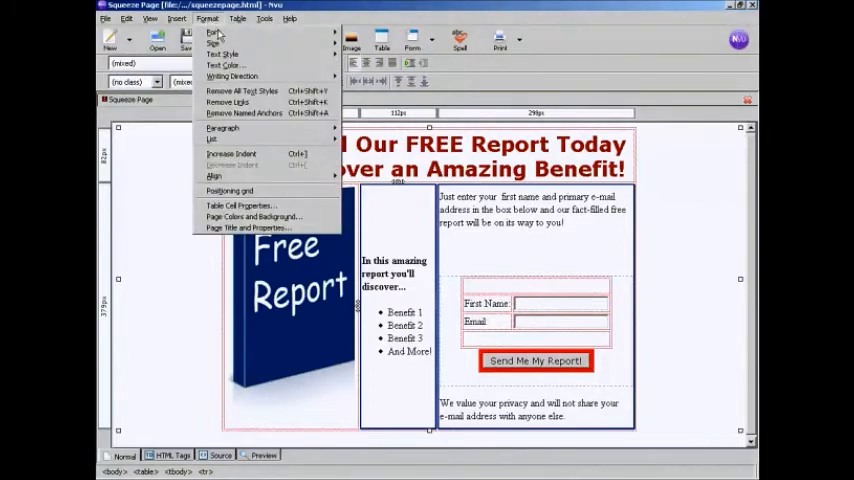
left_click(214, 32)
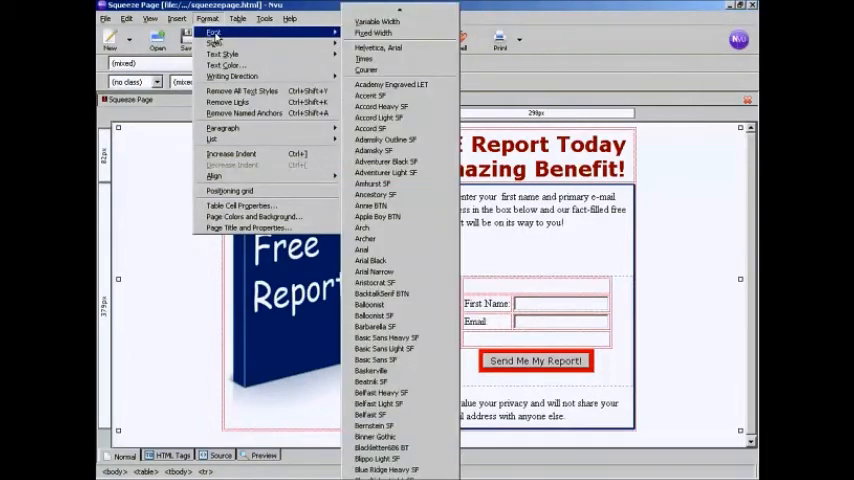
mouse_move(390, 47)
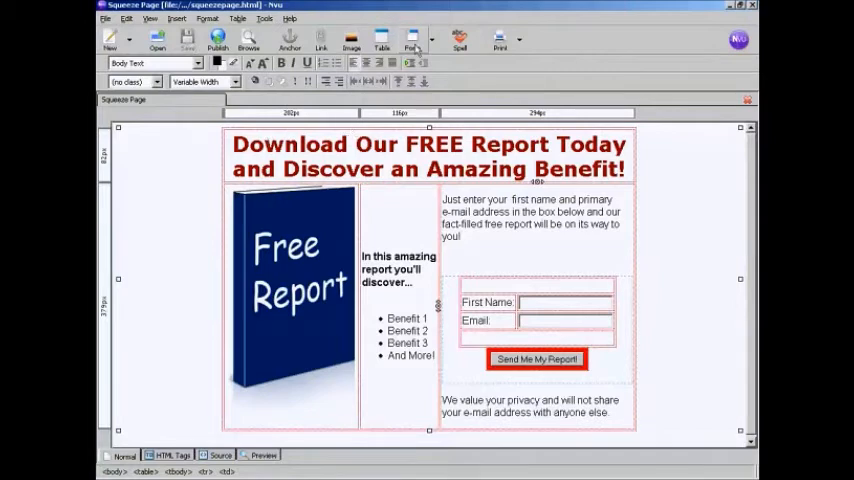
mouse_move(459, 40)
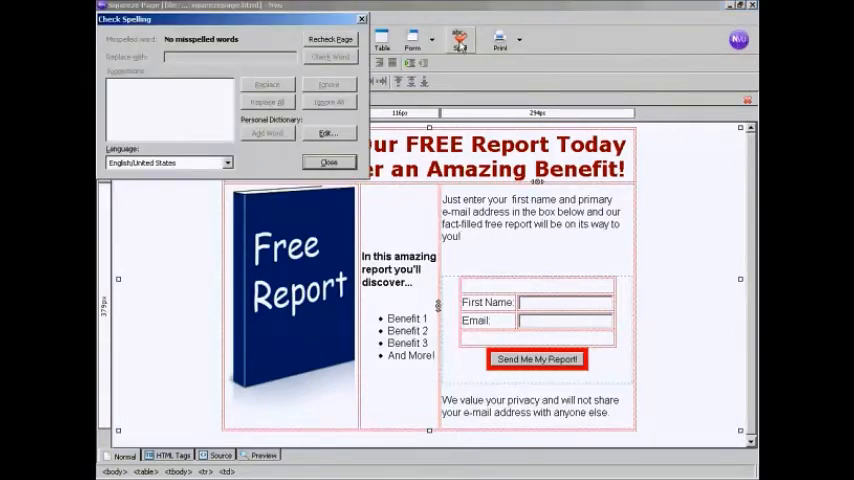
left_click(329, 162)
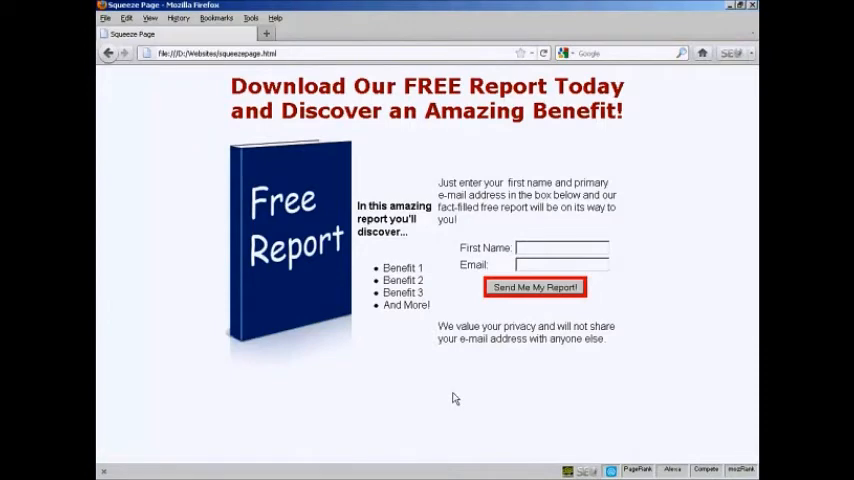
mouse_move(365, 411)
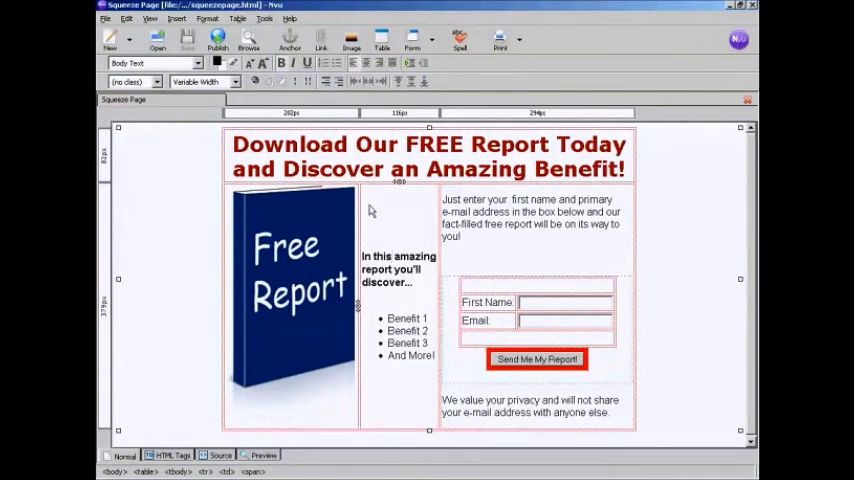
Step: Give the middle column cell Top vertical alignment and 33% of table width
left_click(207, 18)
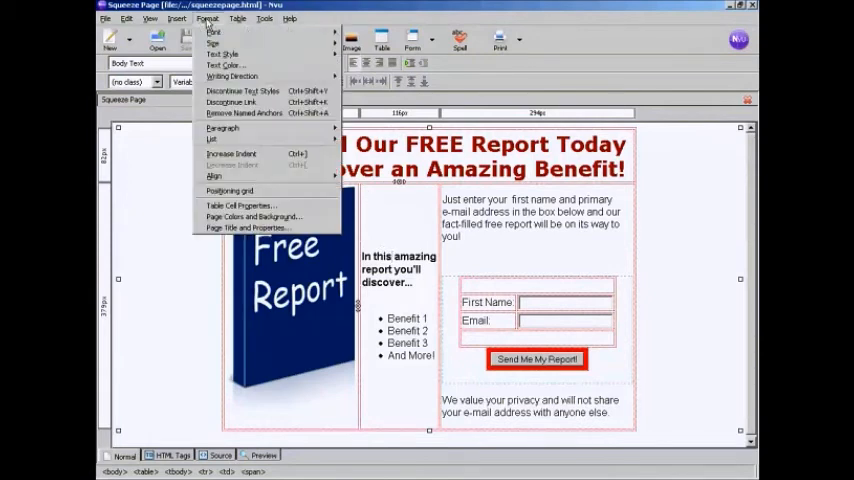
mouse_move(241, 91)
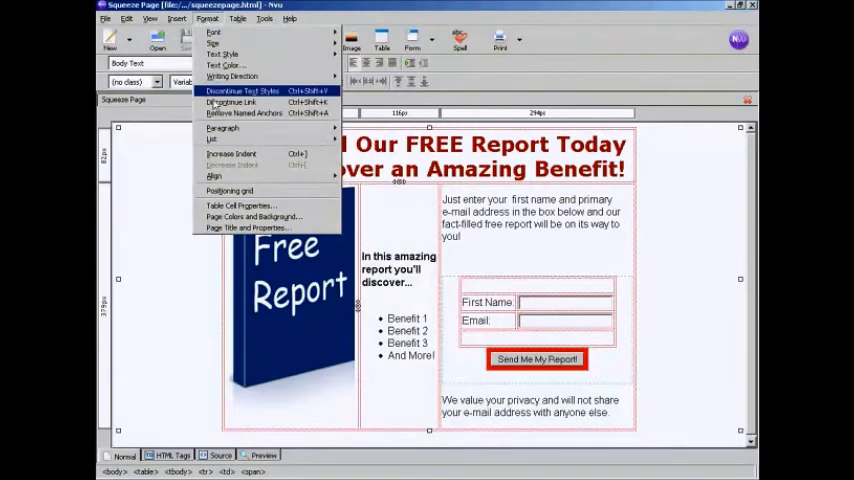
mouse_move(240, 206)
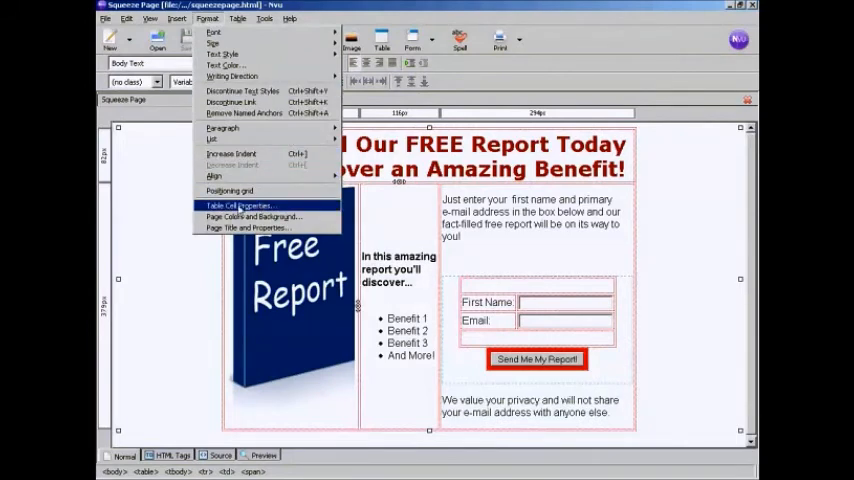
left_click(240, 205)
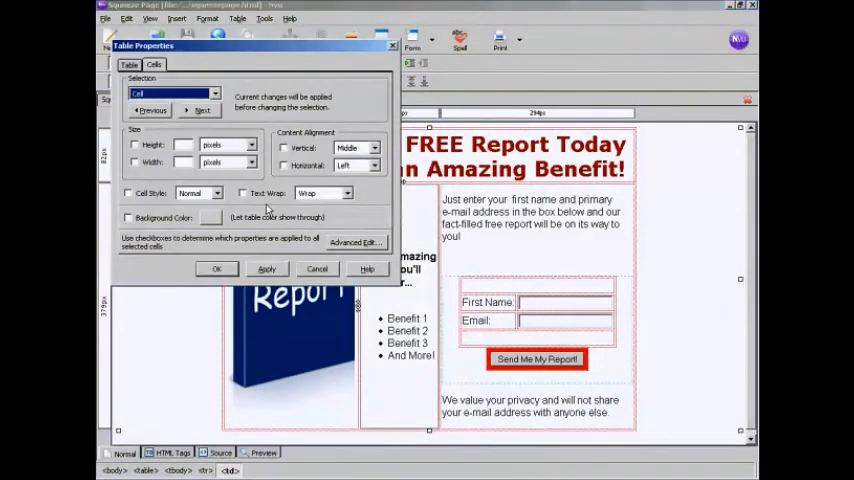
mouse_move(221, 205)
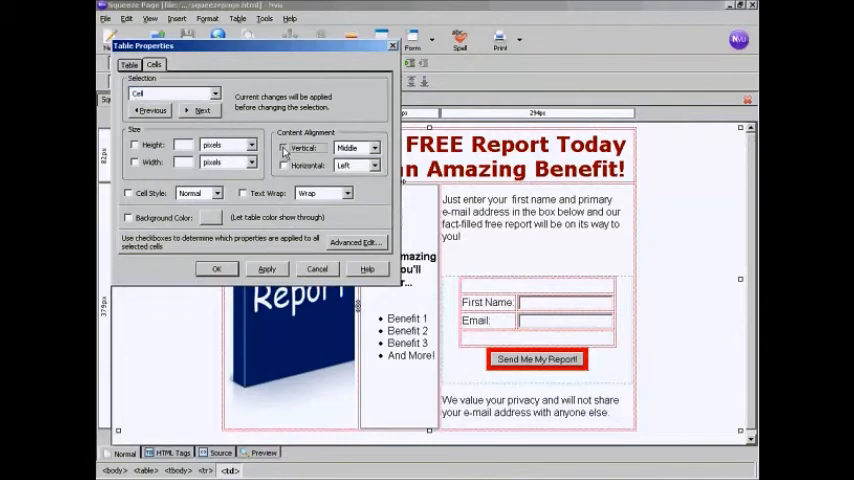
left_click(371, 148)
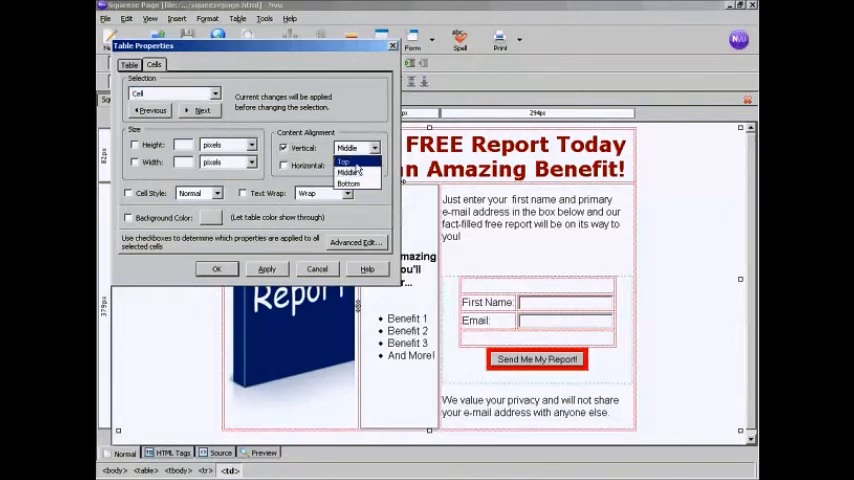
left_click(345, 161)
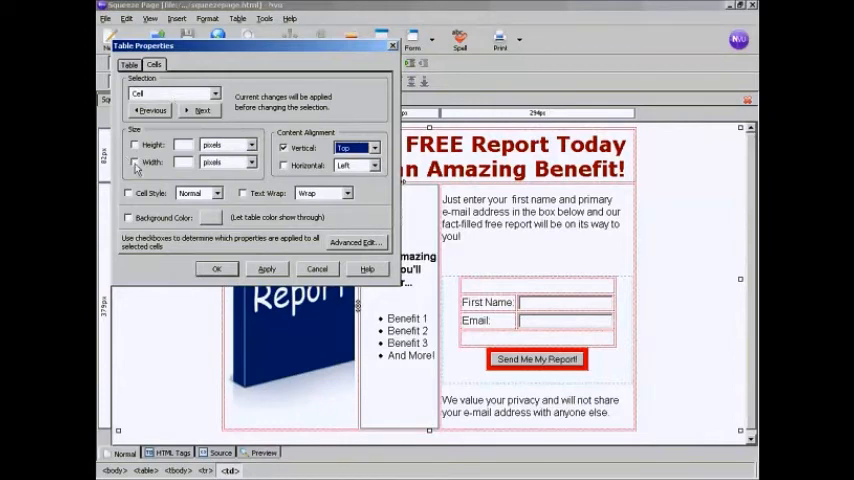
left_click(135, 162)
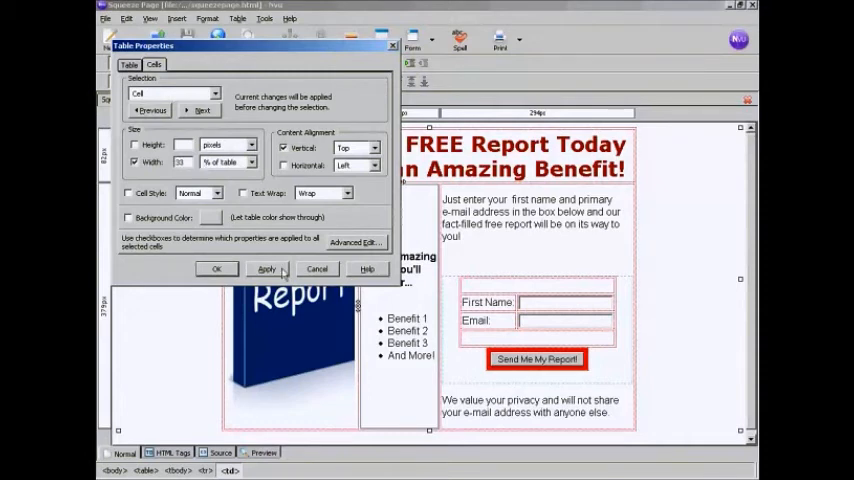
left_click(265, 268)
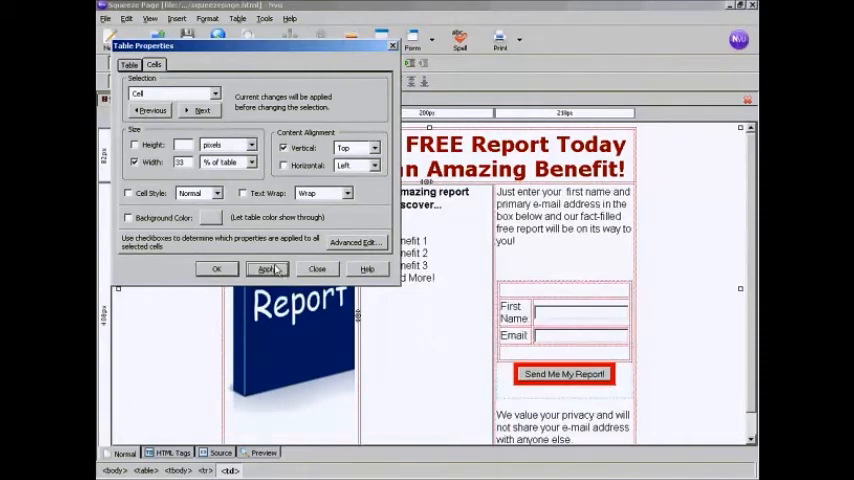
left_click(216, 268)
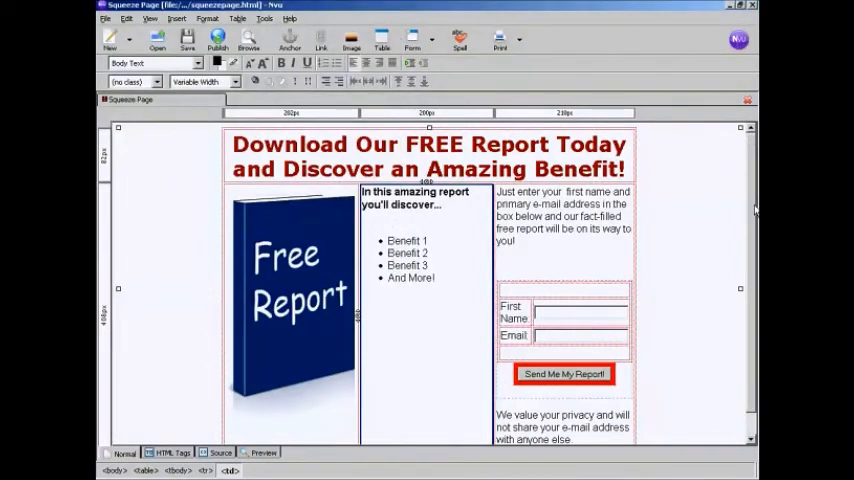
scroll("down", 3)
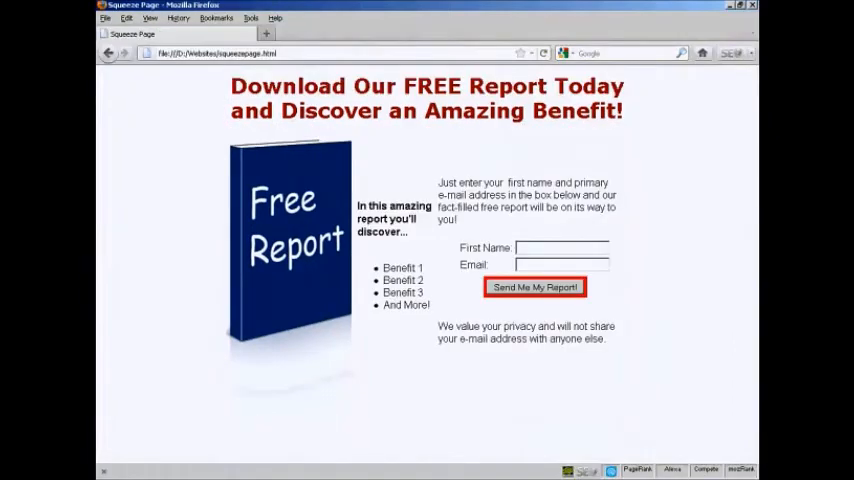
mouse_move(447, 145)
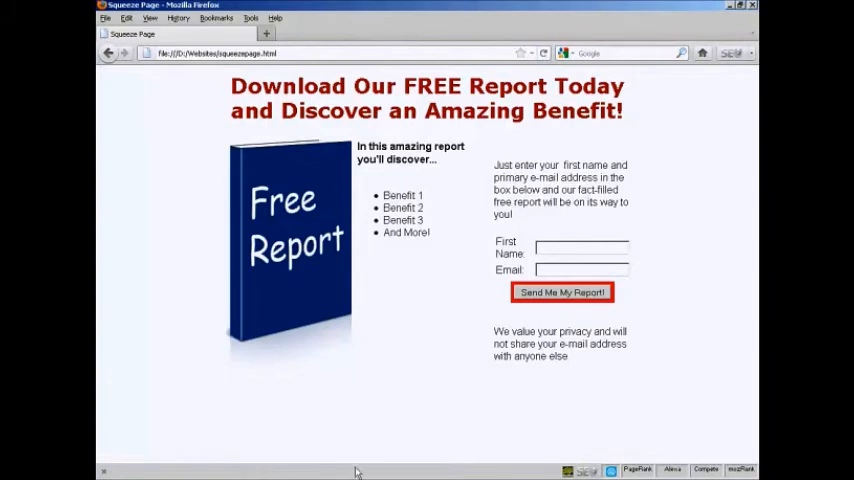
mouse_move(520, 175)
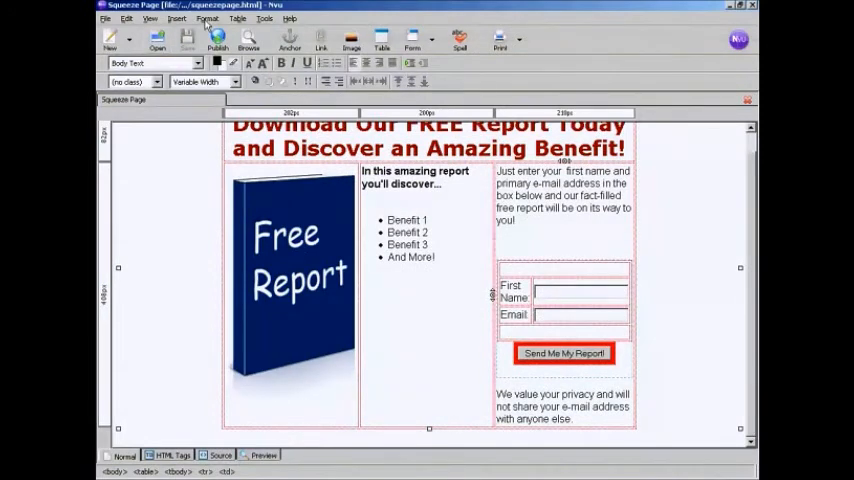
Step: Set the right column cell's vertical alignment to Top in Table Cell Properties
left_click(207, 18)
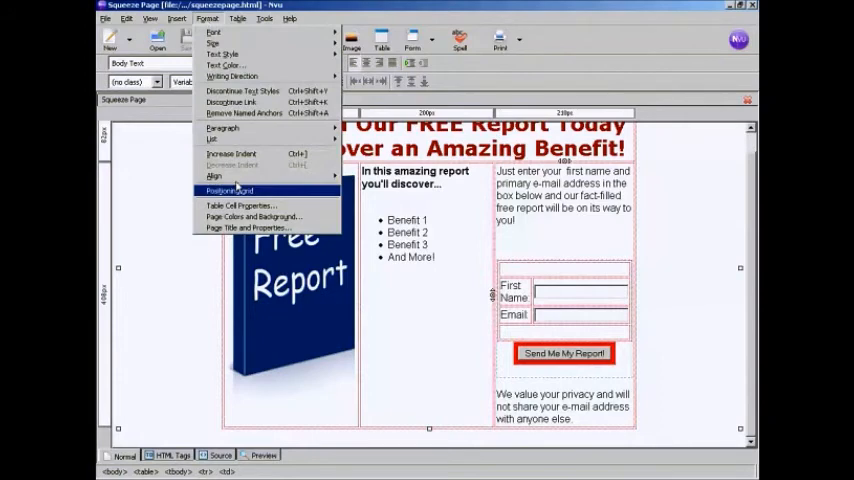
left_click(240, 205)
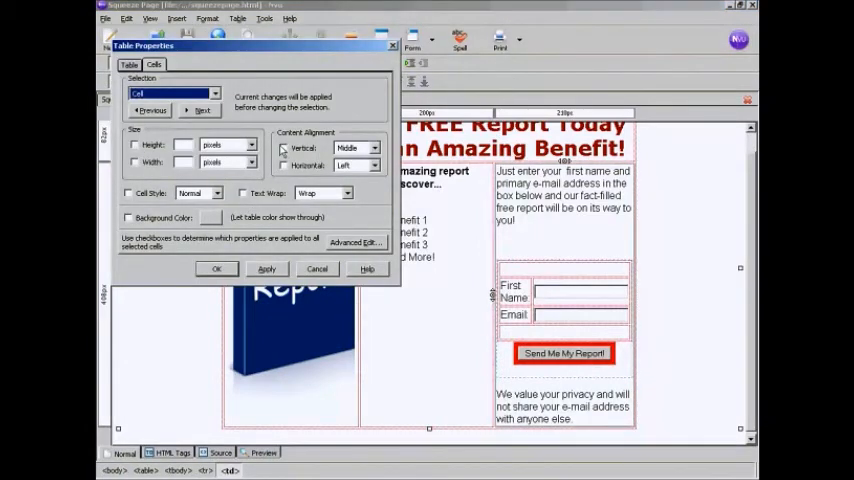
left_click(375, 148)
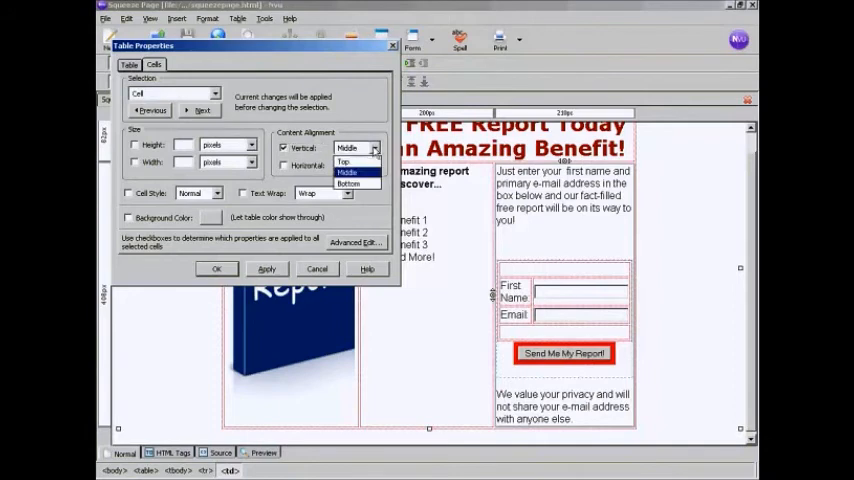
left_click(345, 161)
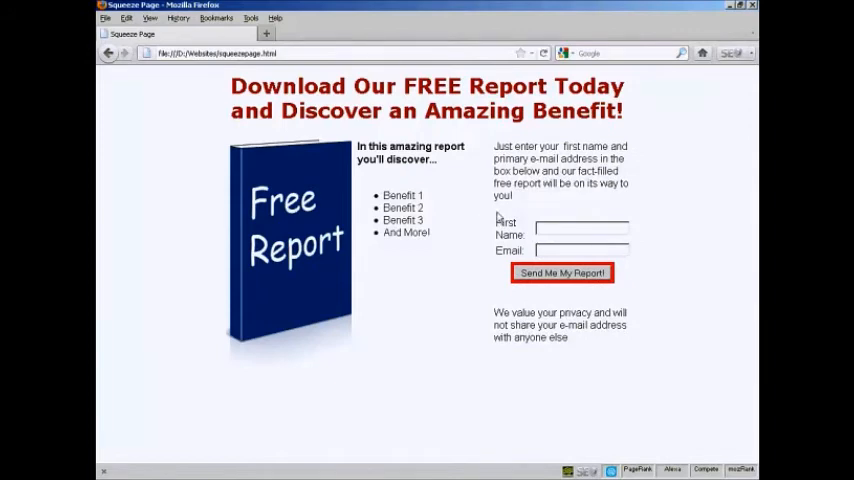
mouse_move(497, 299)
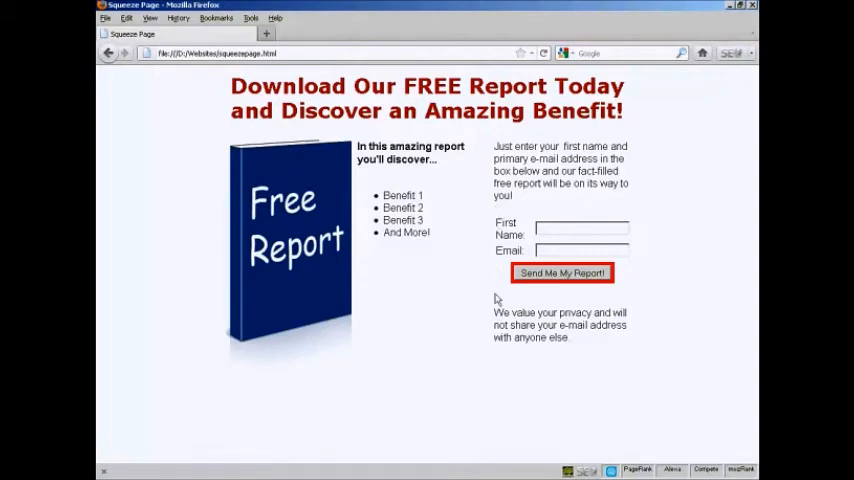
mouse_move(639, 204)
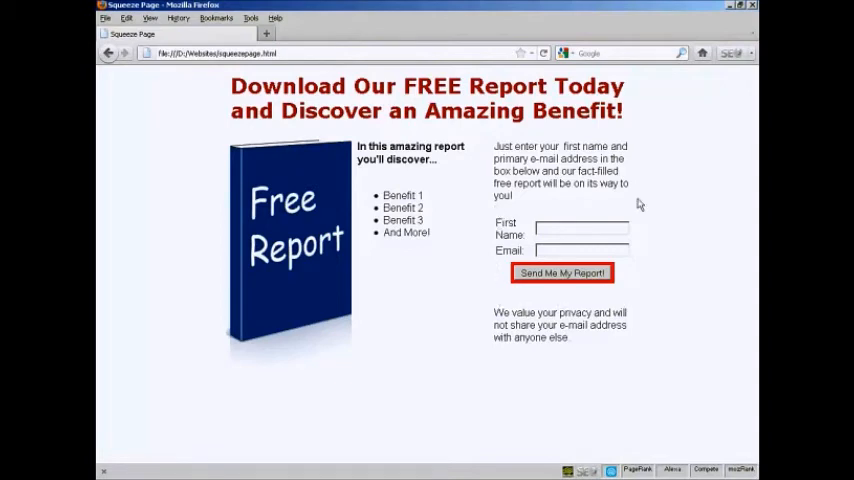
mouse_move(500, 300)
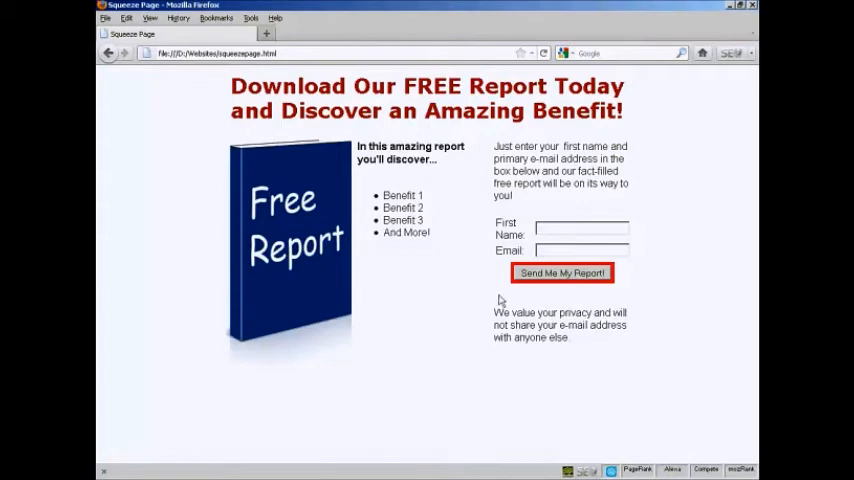
mouse_move(645, 293)
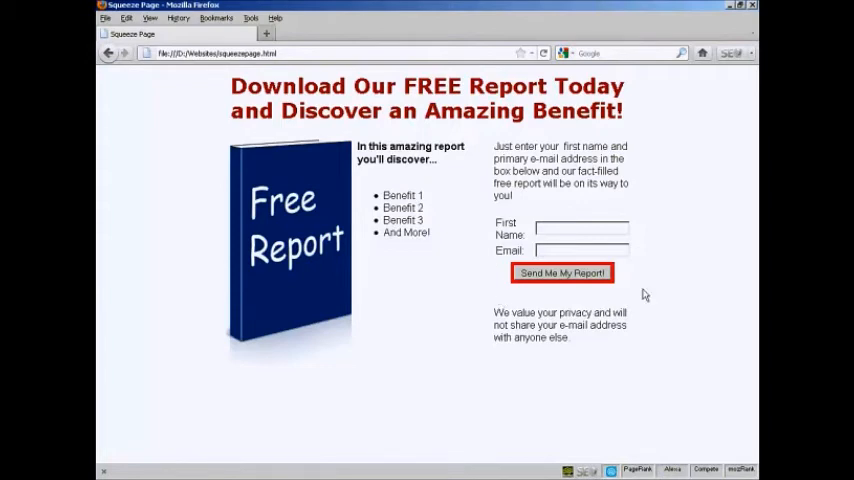
mouse_move(298, 428)
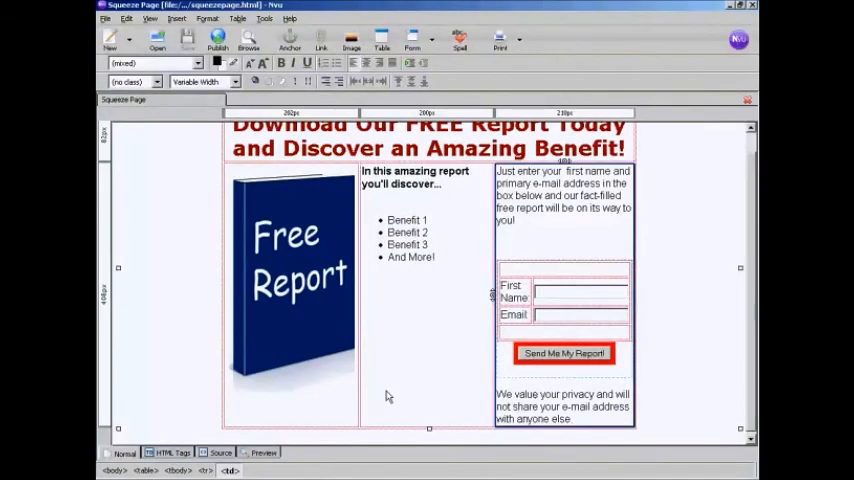
mouse_move(505, 255)
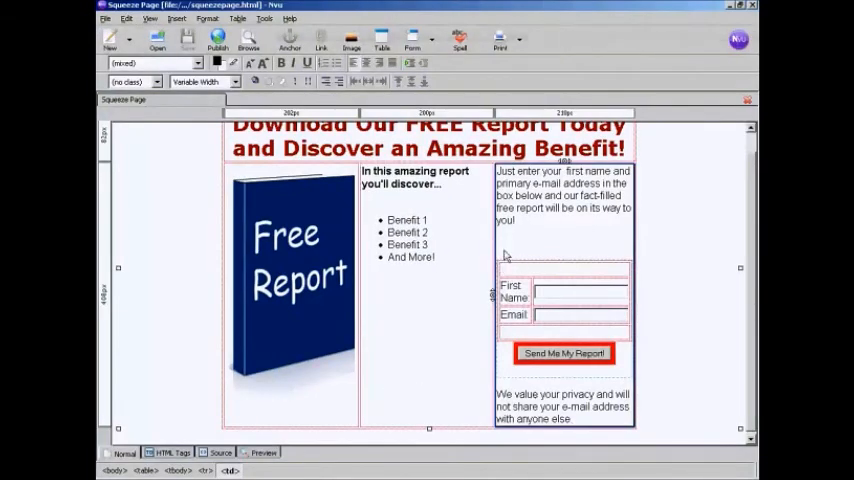
Step: Place the insertion point in the gap above the sign-up form
left_click(565, 243)
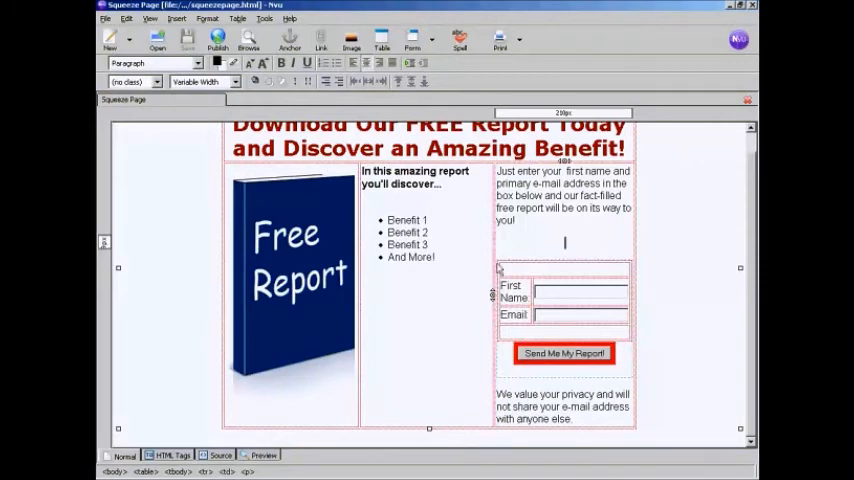
mouse_move(502, 335)
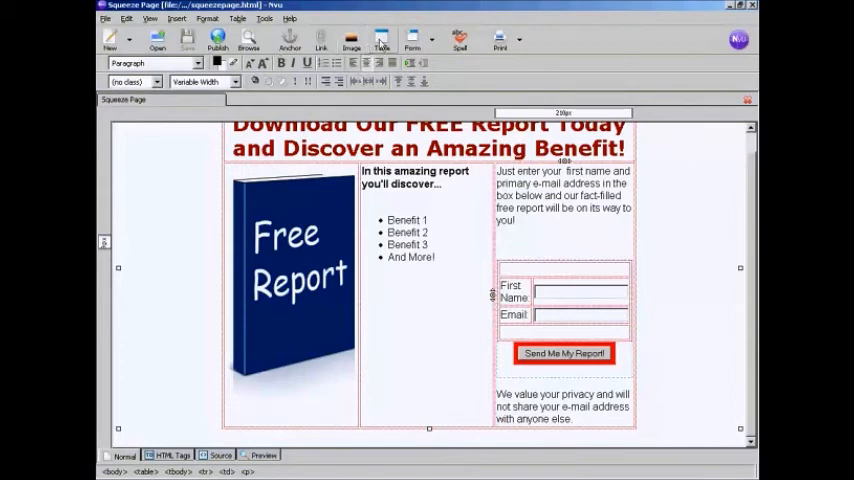
Step: Insert a 1x1 table from the Table button's Quickly grid
left_click(238, 18)
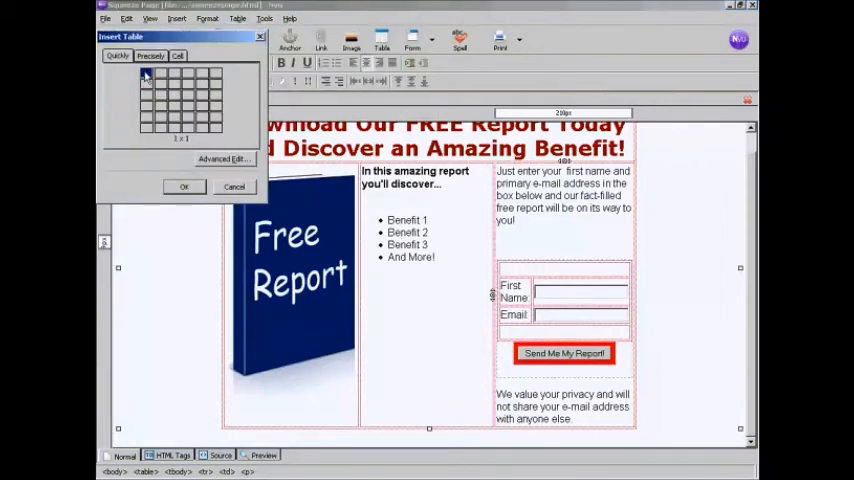
left_click(184, 186)
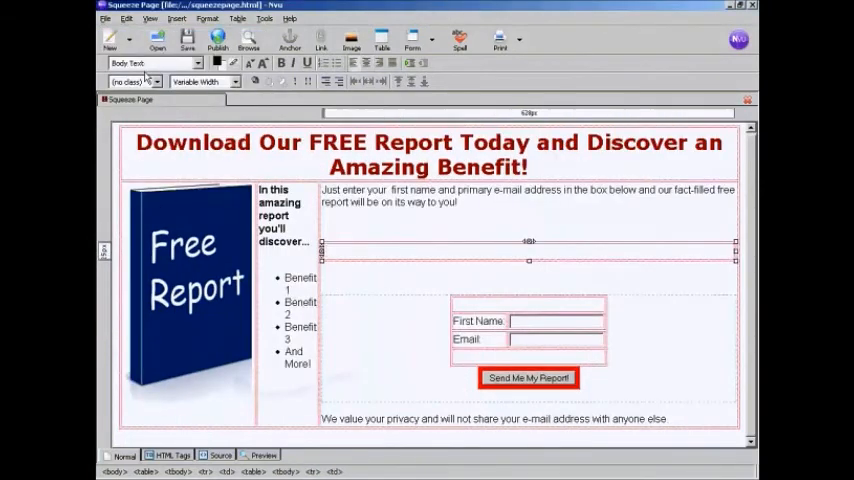
mouse_move(332, 237)
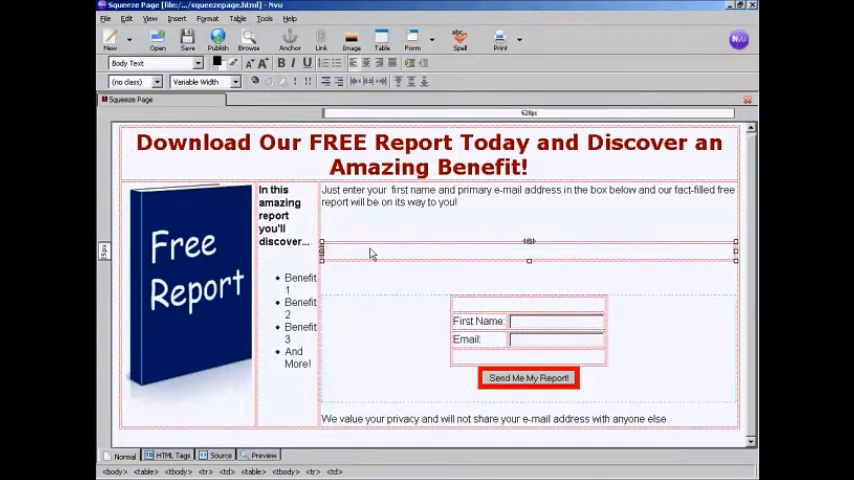
Step: Switch the nested table's width unit to % of cell and select the width value
left_click(207, 18)
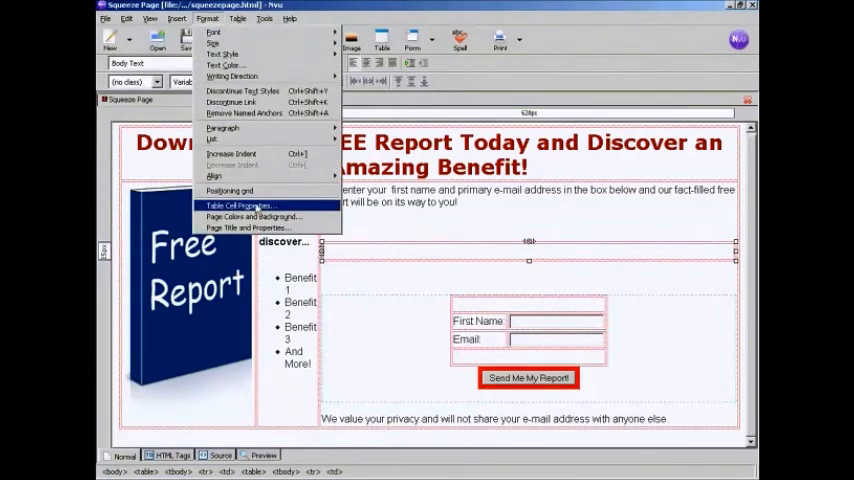
left_click(237, 205)
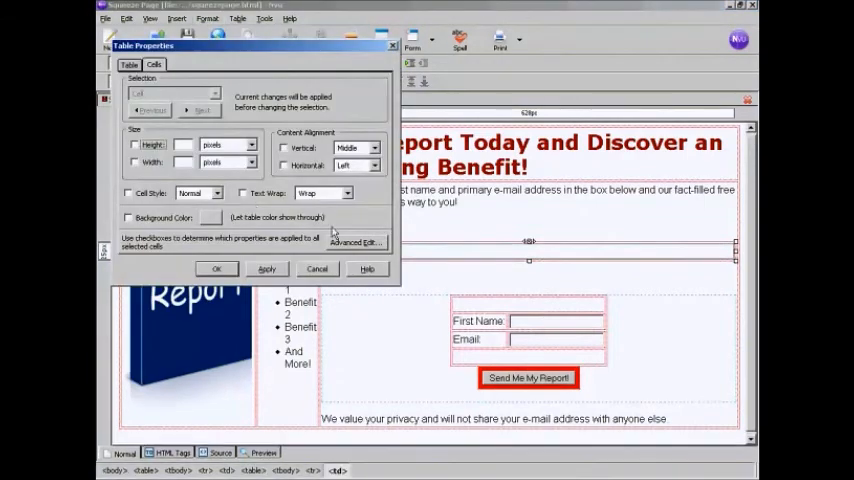
left_click(129, 64)
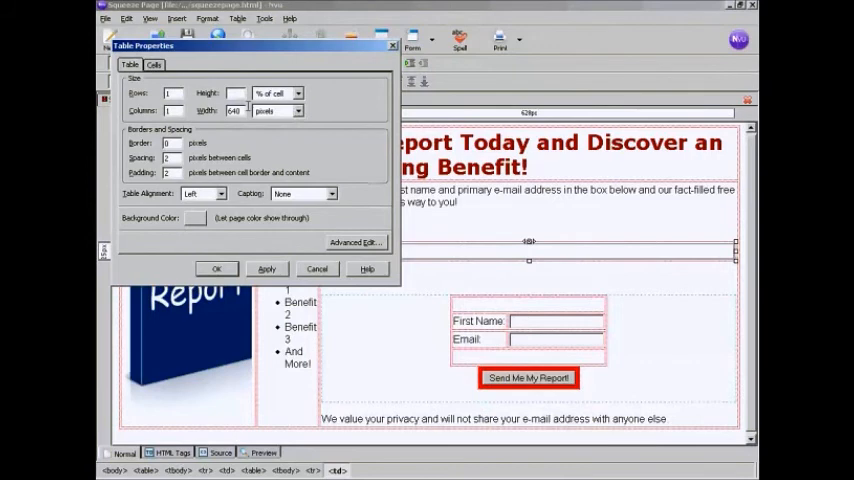
left_click(299, 110)
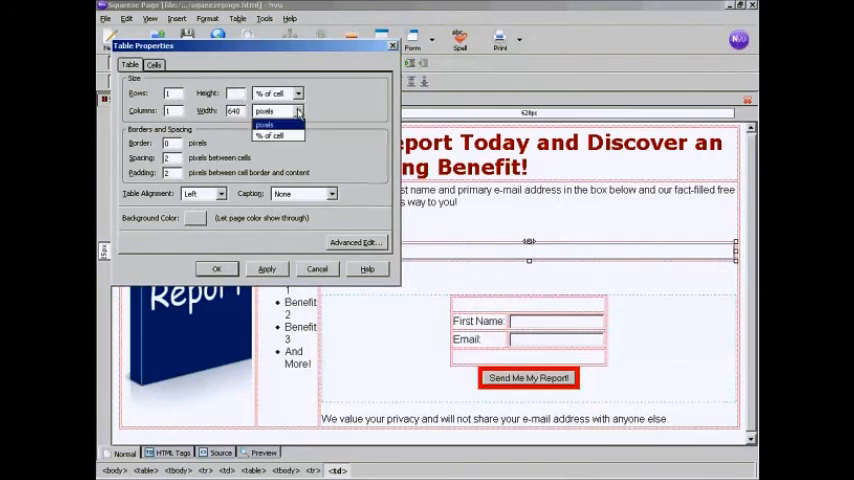
left_click(277, 135)
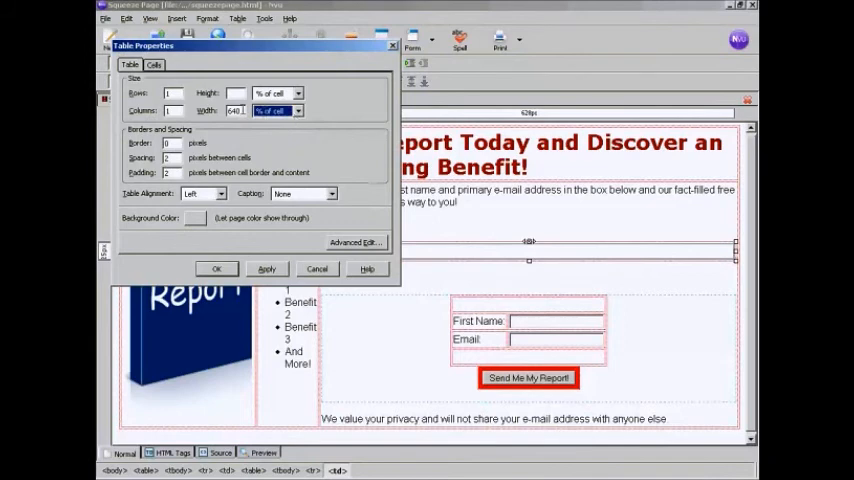
triple_click(235, 110)
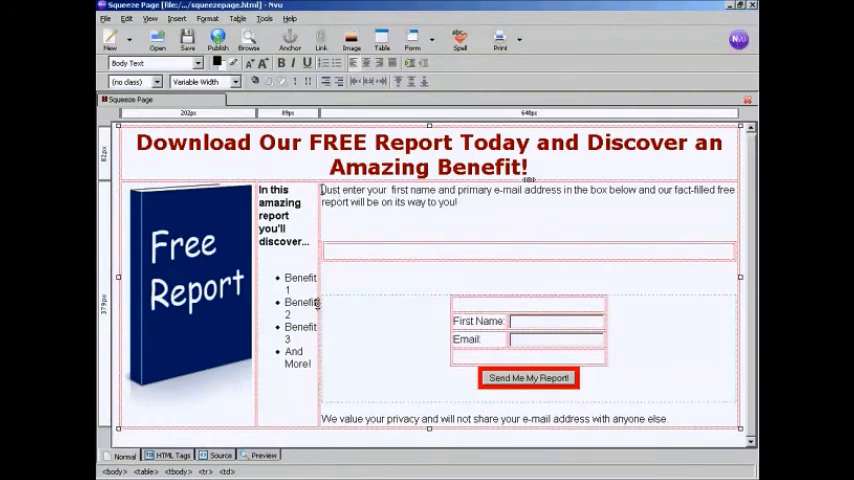
Step: Set the right-hand cell's width to 33% of the table and apply it
left_click(207, 18)
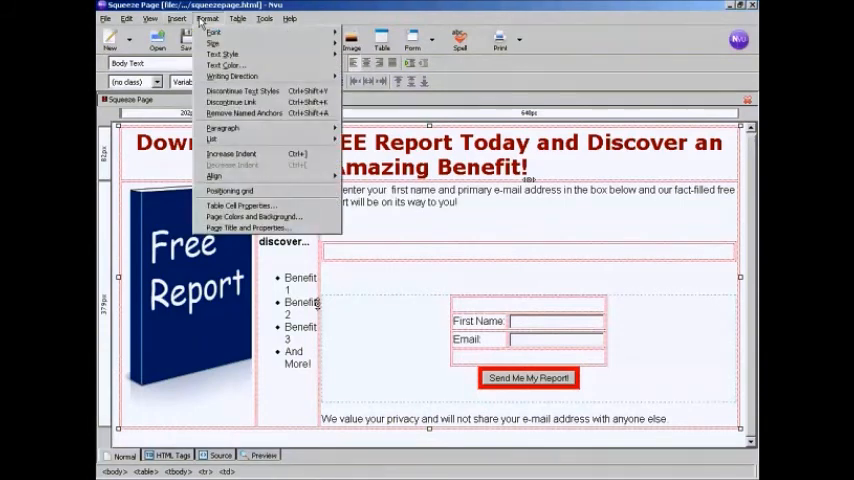
mouse_move(240, 206)
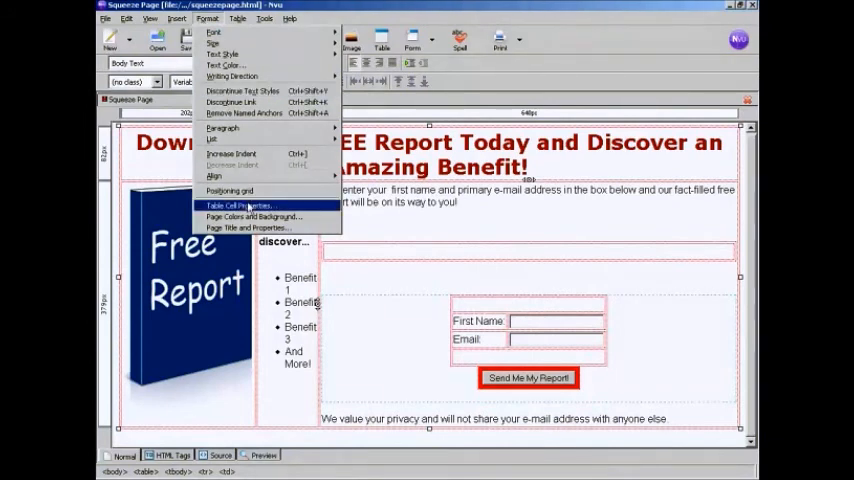
left_click(237, 205)
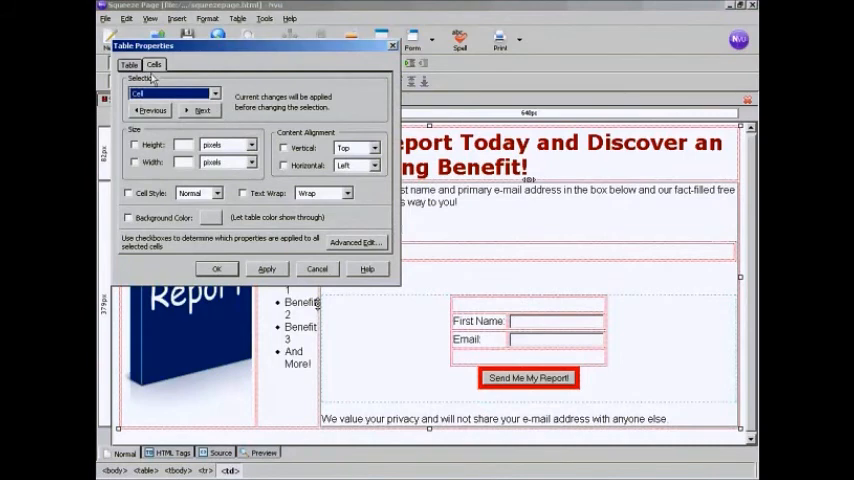
left_click(135, 162)
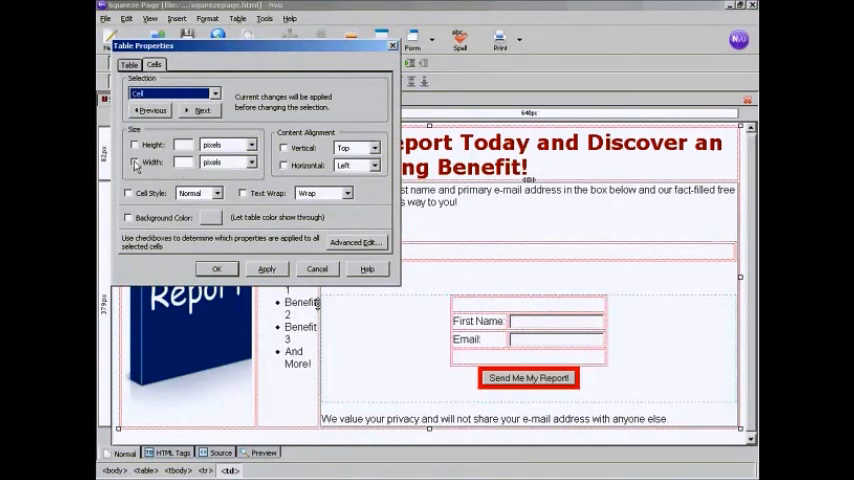
left_click(135, 162)
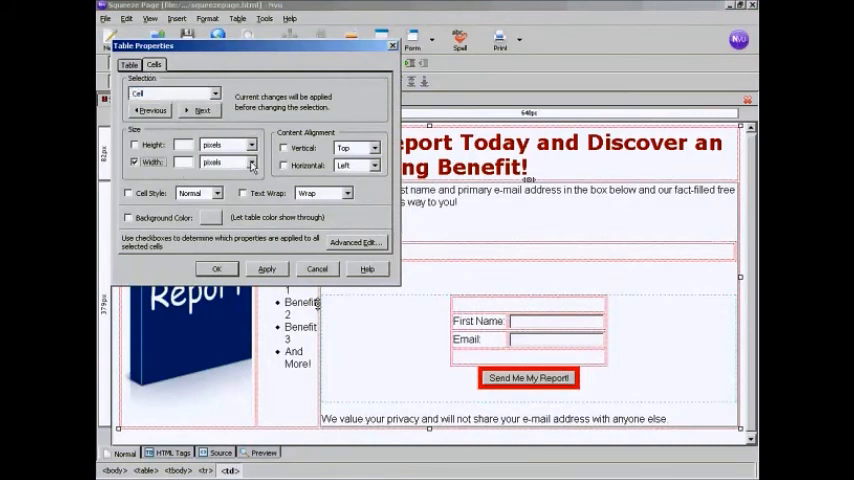
left_click(252, 162)
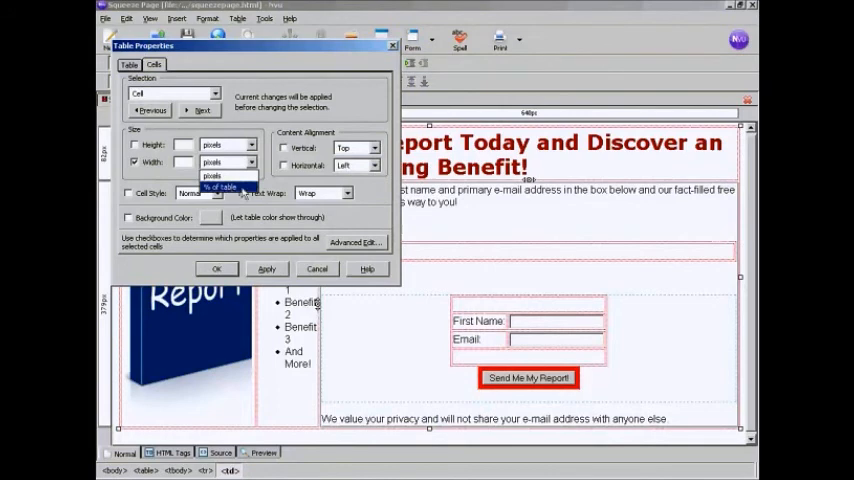
left_click(222, 187)
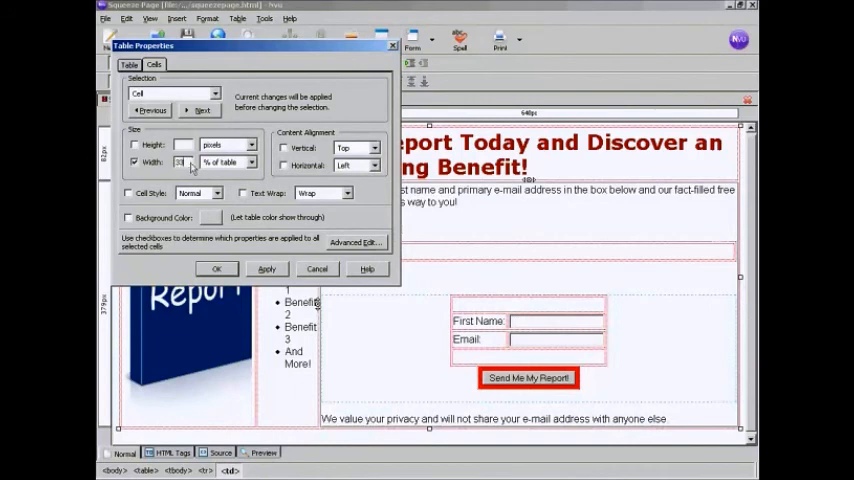
left_click(266, 268)
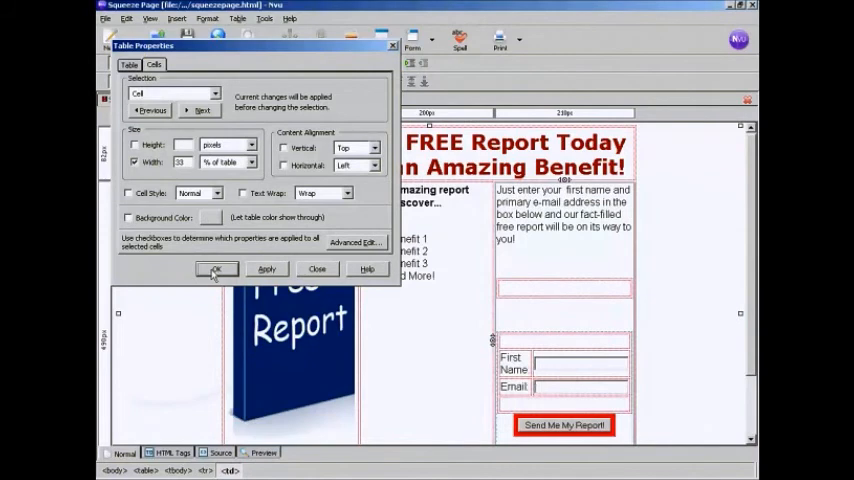
left_click(216, 268)
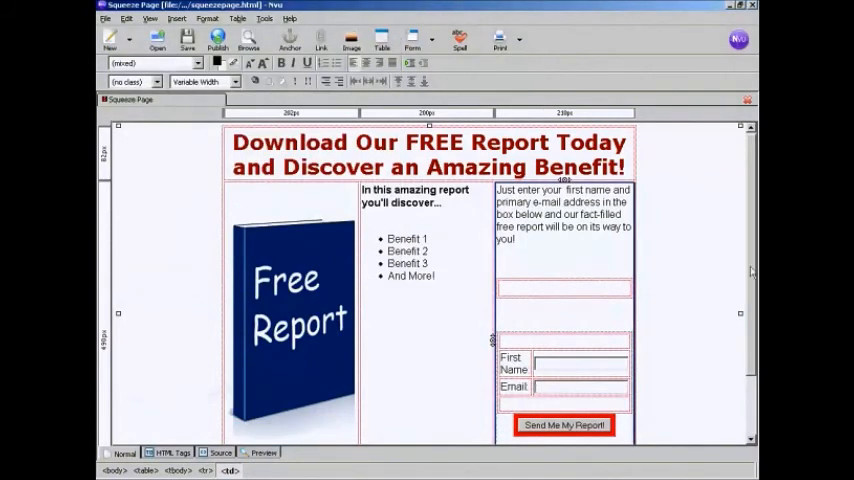
Step: Show the page's HTML source and scroll to the empty nested table code
scroll("down", 3)
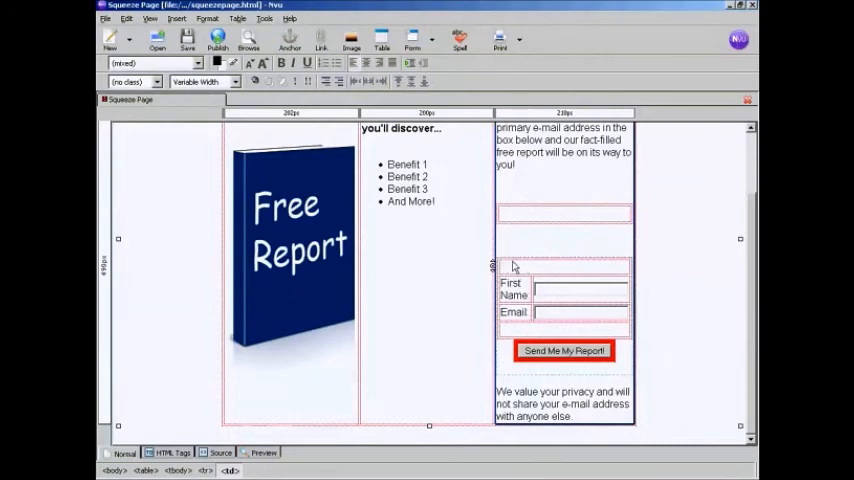
left_click(220, 452)
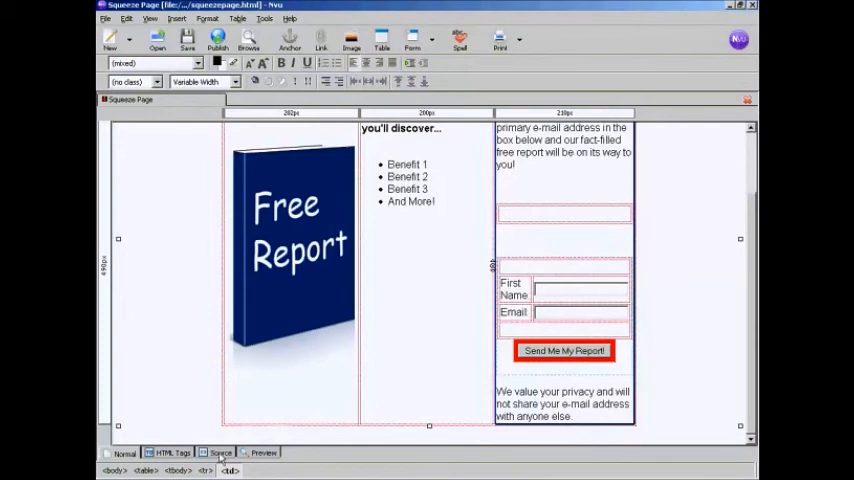
left_click(218, 456)
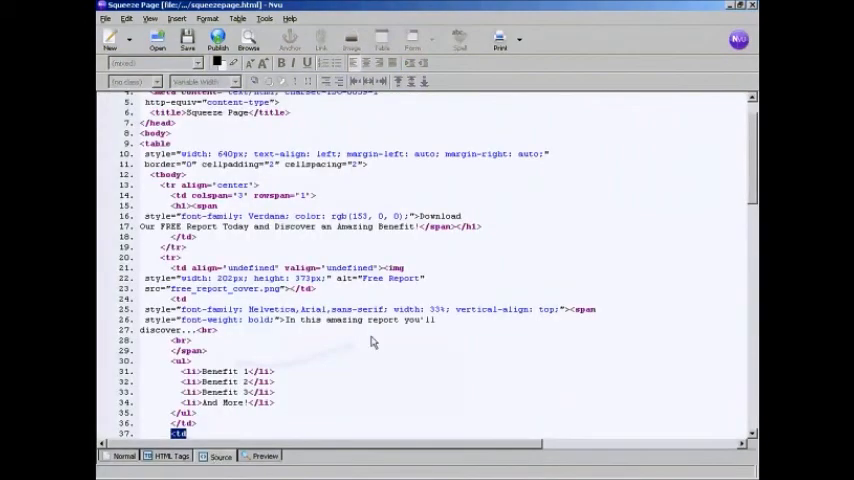
mouse_move(417, 303)
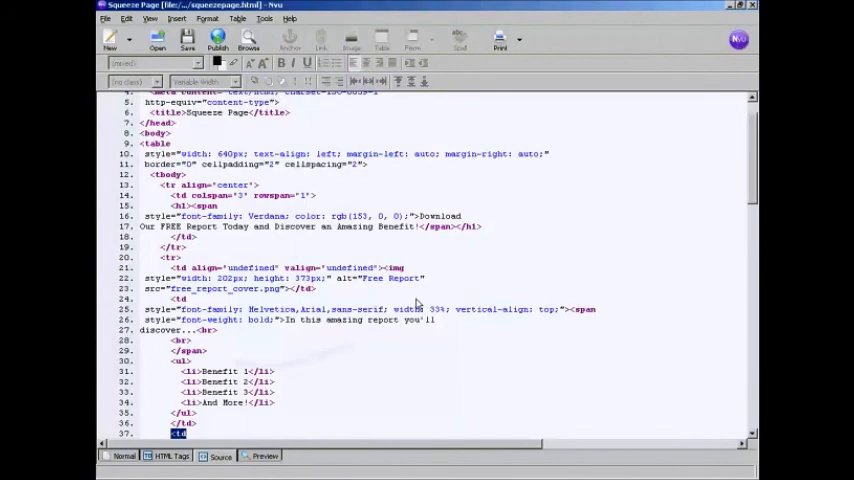
scroll("down", 3)
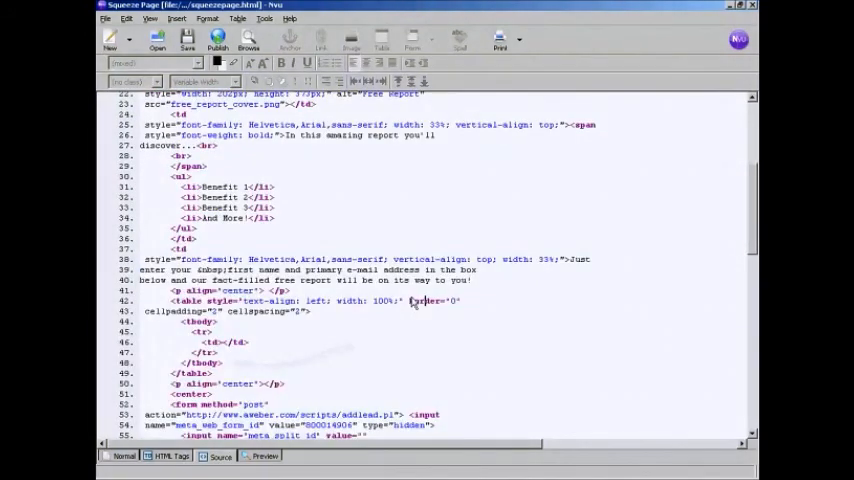
scroll("down", 3)
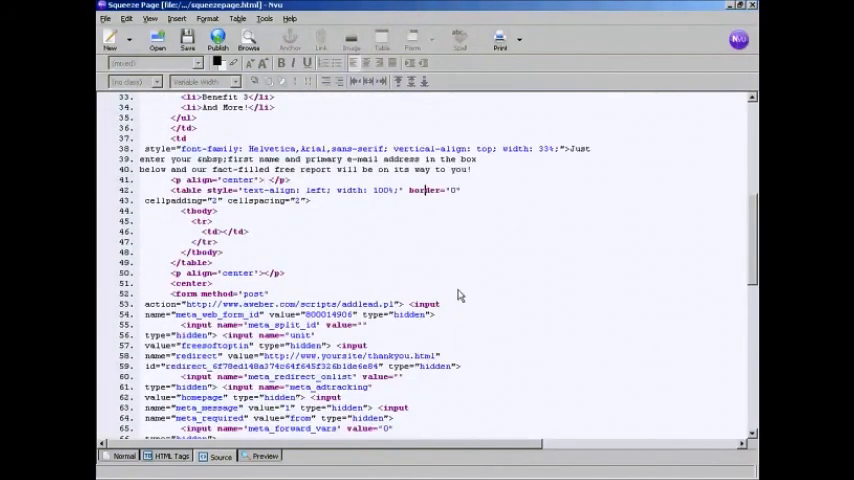
mouse_move(390, 266)
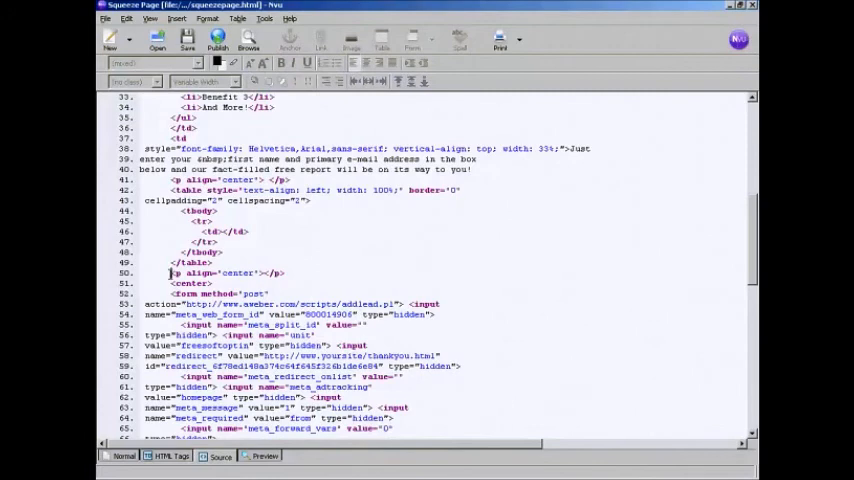
Step: In Source view, cut the form code from <p align=center> to </form> into the table cell
double_click(225, 272)
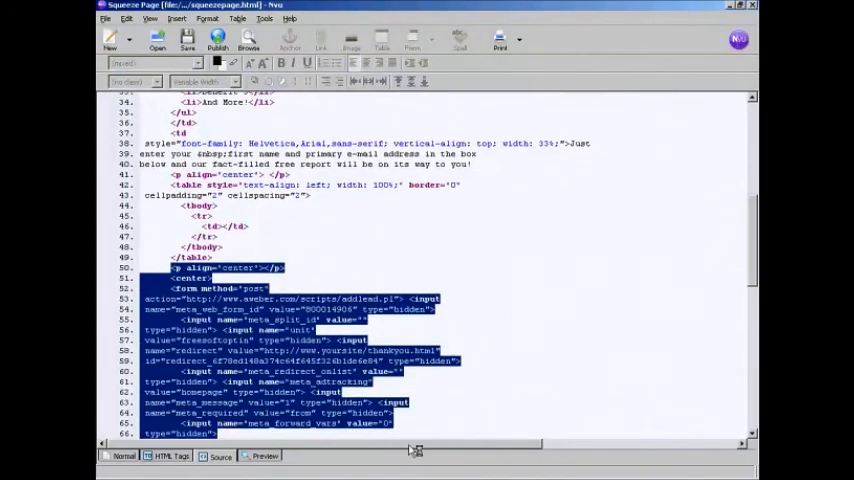
scroll("down", 3)
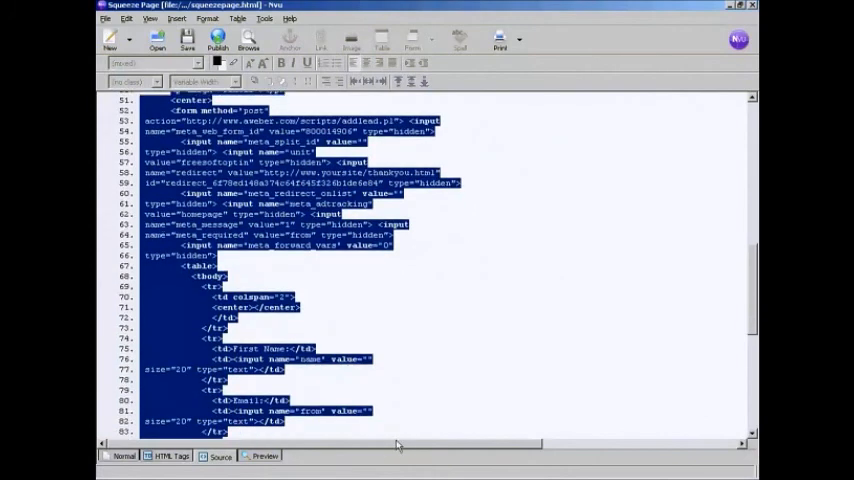
scroll("down", 3)
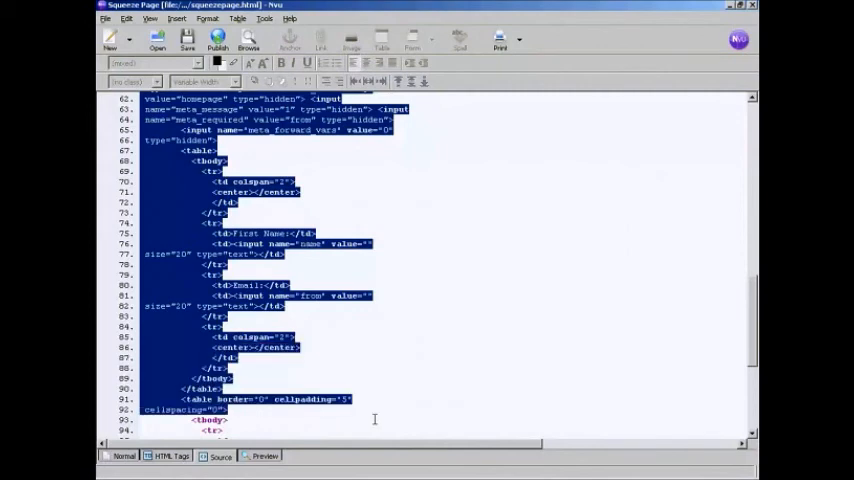
scroll("down", 3)
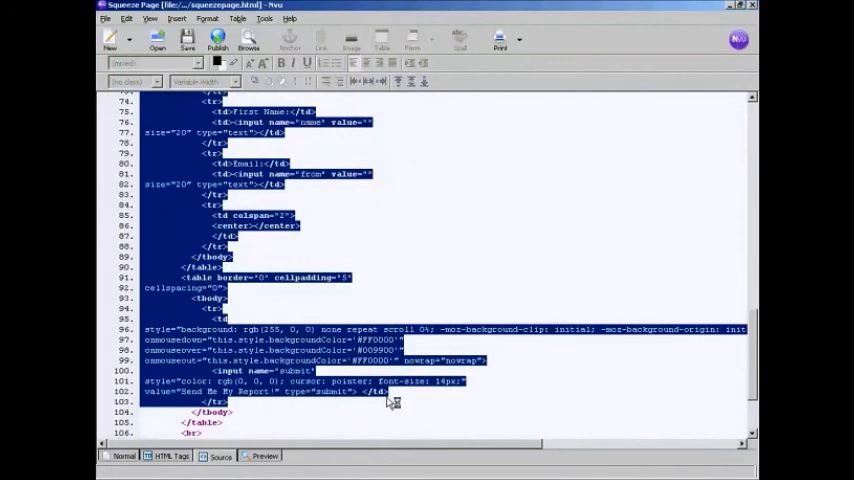
scroll("down", 3)
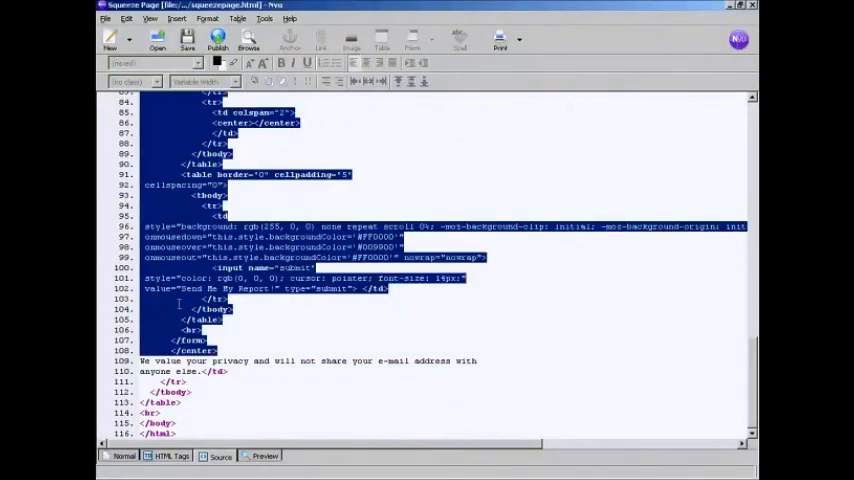
right_click(185, 330)
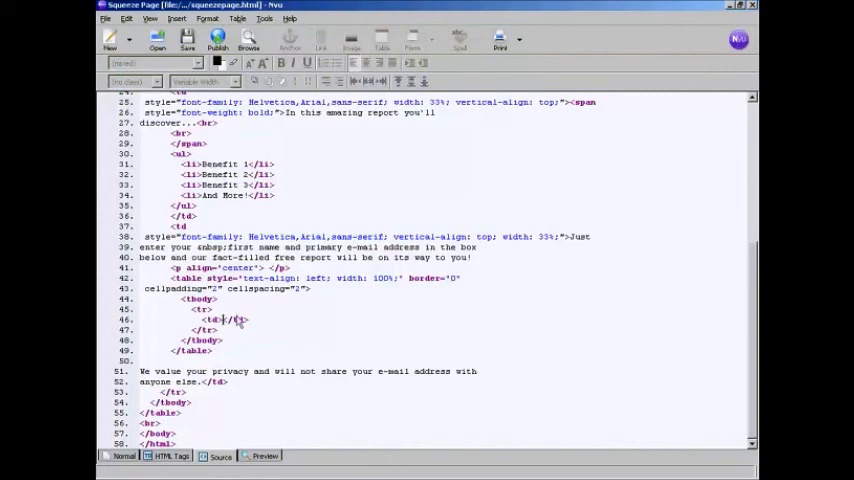
scroll("down", 3)
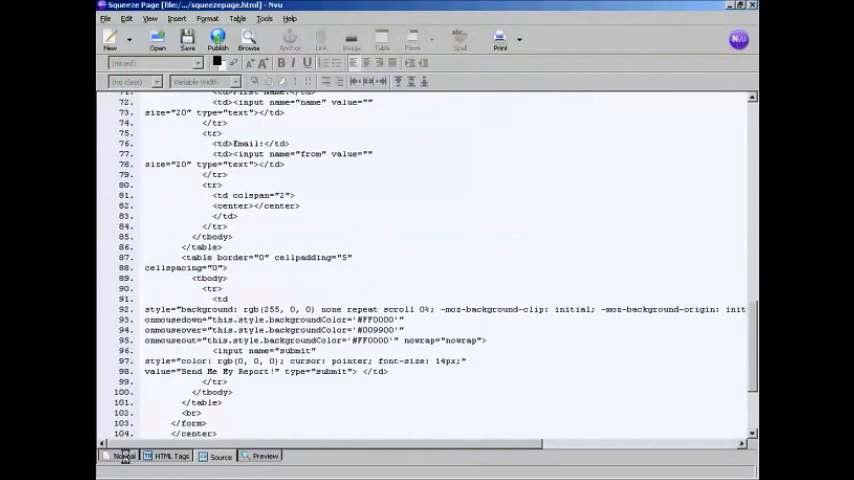
Step: Switch to Normal view to see the sign-up form inside the nested table
left_click(124, 456)
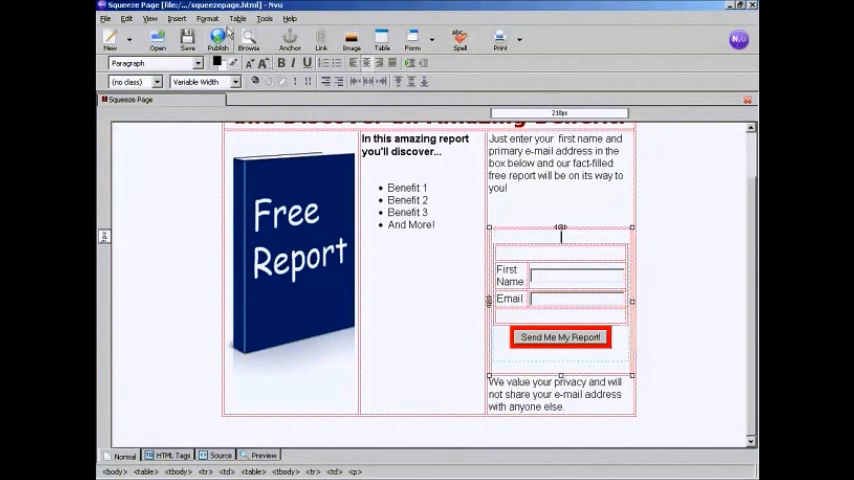
left_click(238, 18)
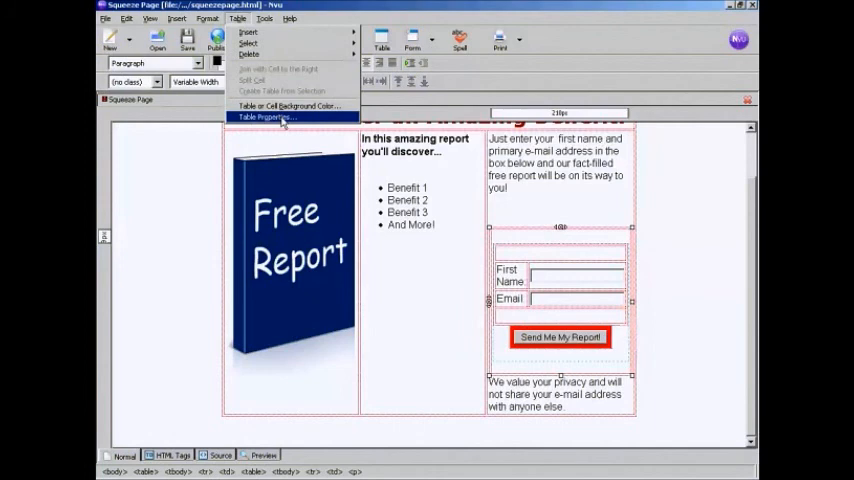
Step: Apply Border 1 and Center alignment to the sign-up form's table
left_click(268, 117)
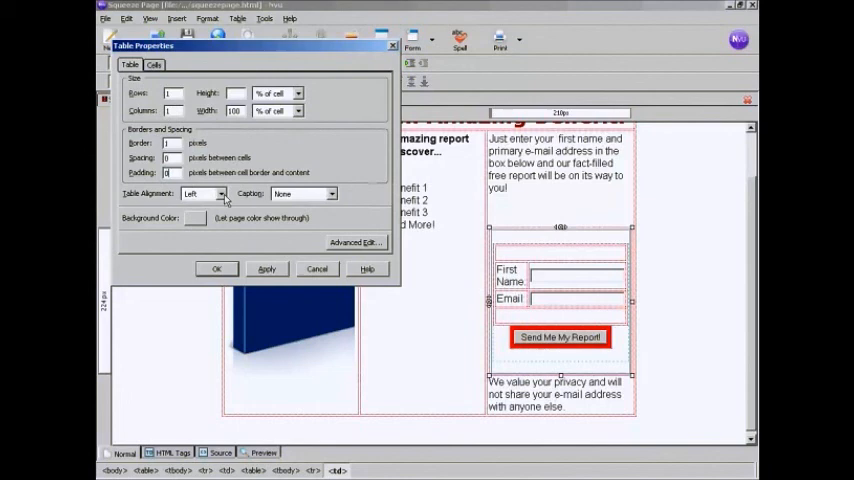
left_click(200, 193)
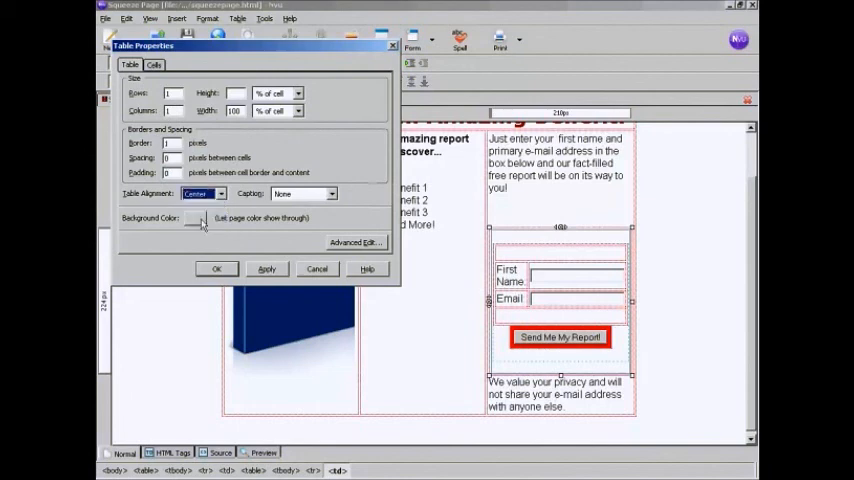
left_click(266, 268)
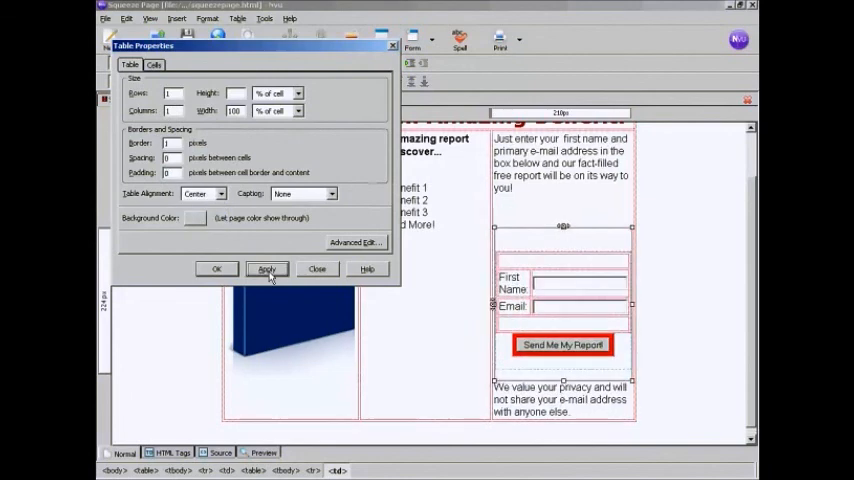